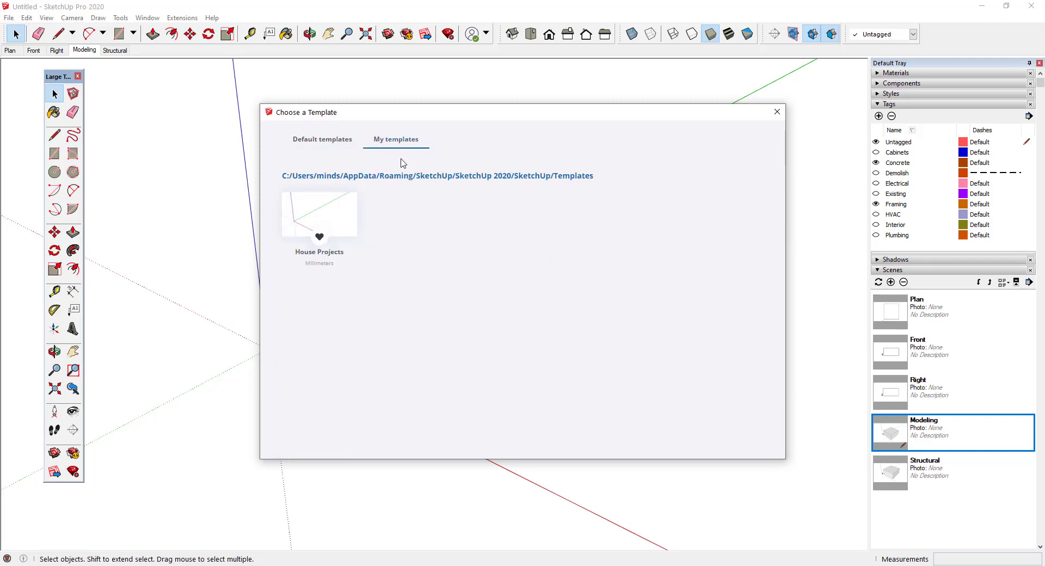
pyautogui.moveTo(330, 217)
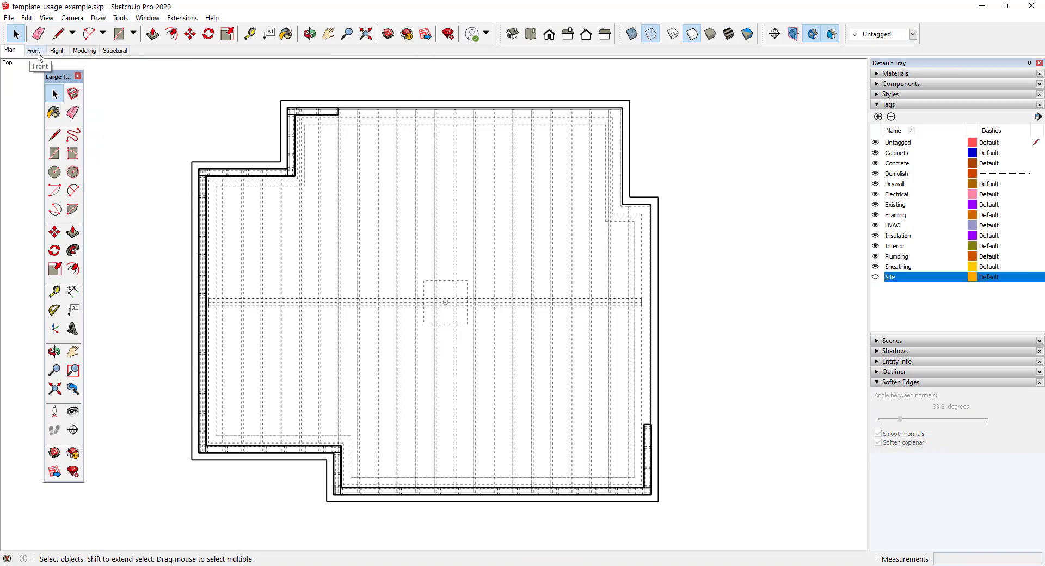
# - Switch the example house to the Modeling scene to view it in 3D
pyautogui.click(57, 50)
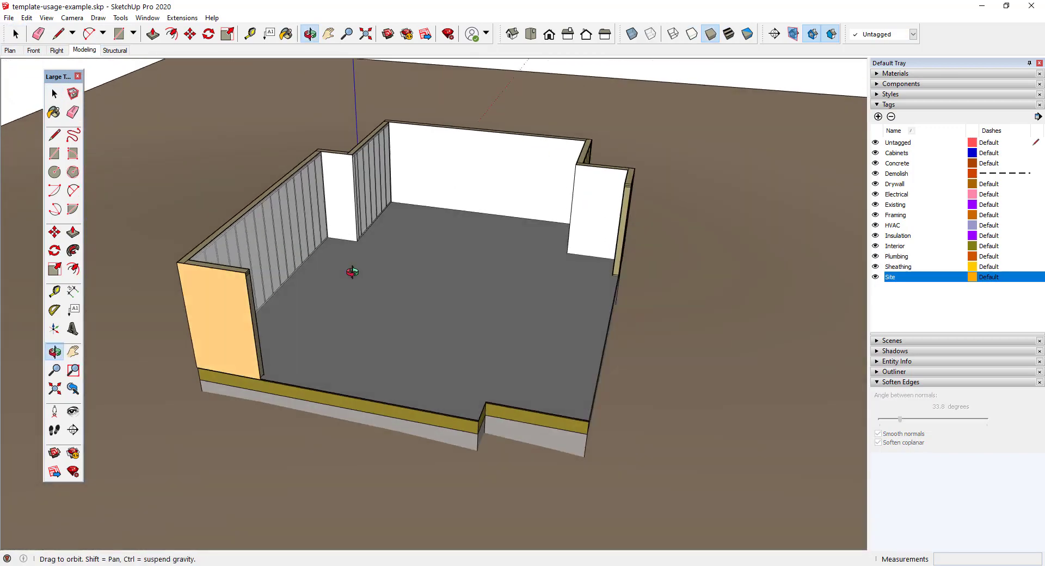
pyautogui.click(114, 50)
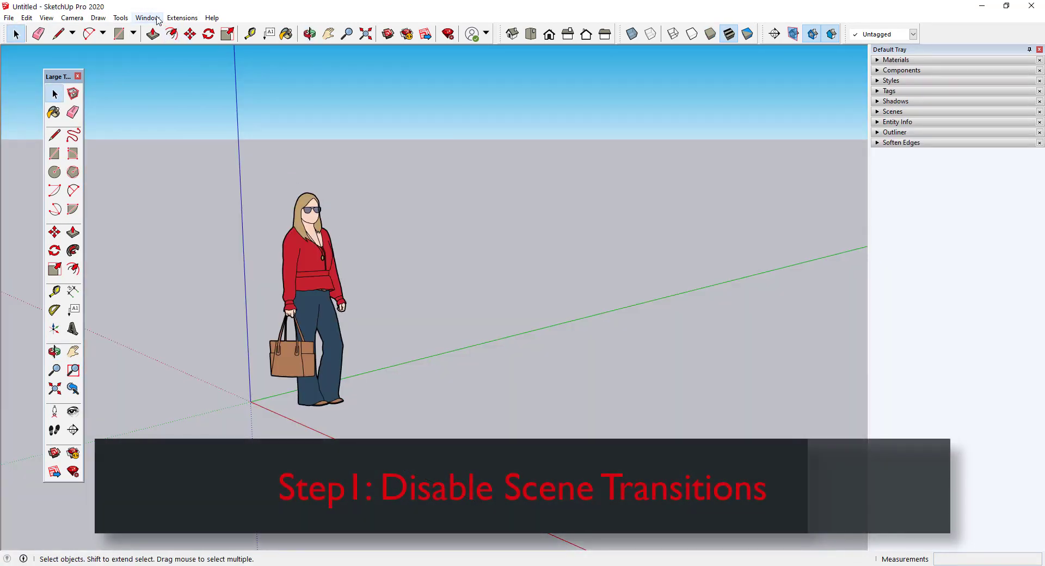
# - Uncheck Enable scene transitions in Model Info's Animation settings
pyautogui.click(146, 18)
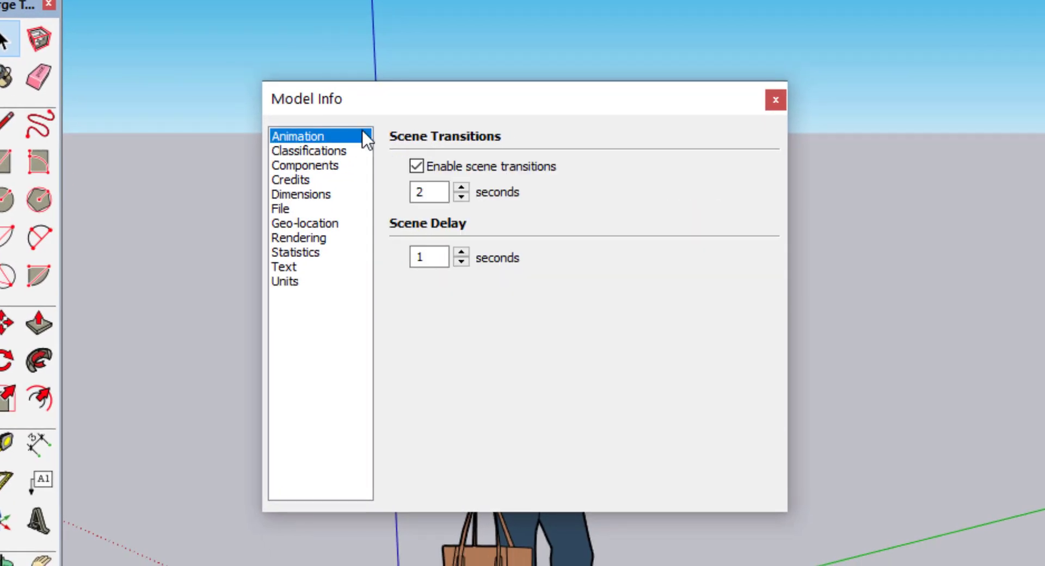
pyautogui.click(416, 166)
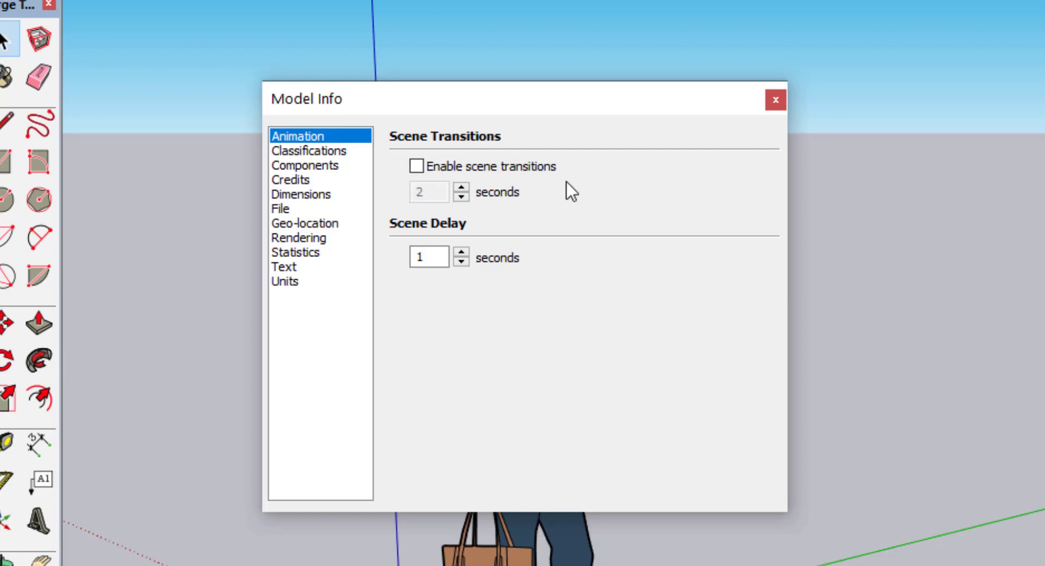
pyautogui.click(305, 222)
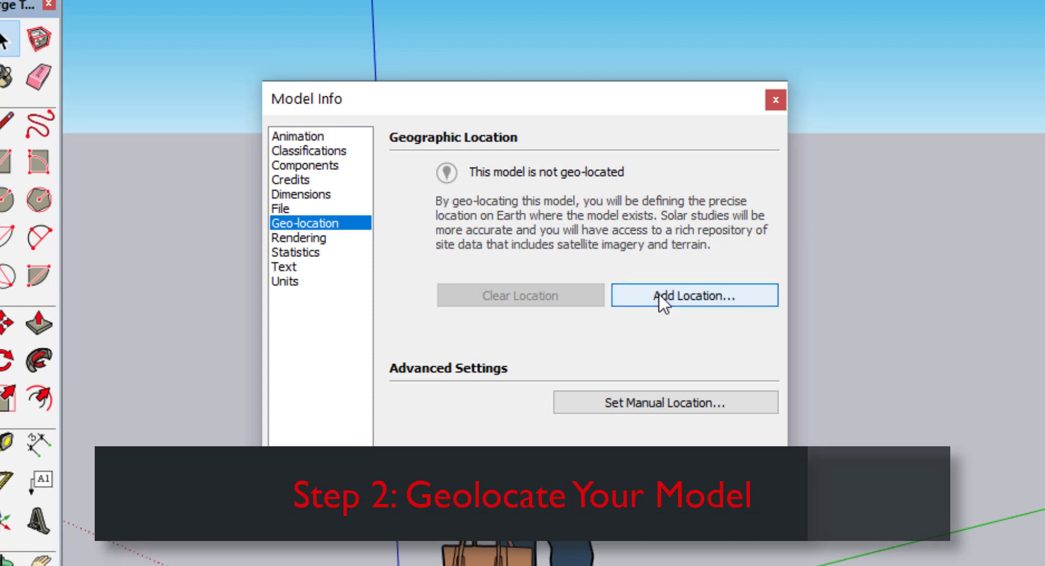
# - Add a Saskatoon location, then delete both location tags, reassigning to Untagged
pyautogui.click(692, 294)
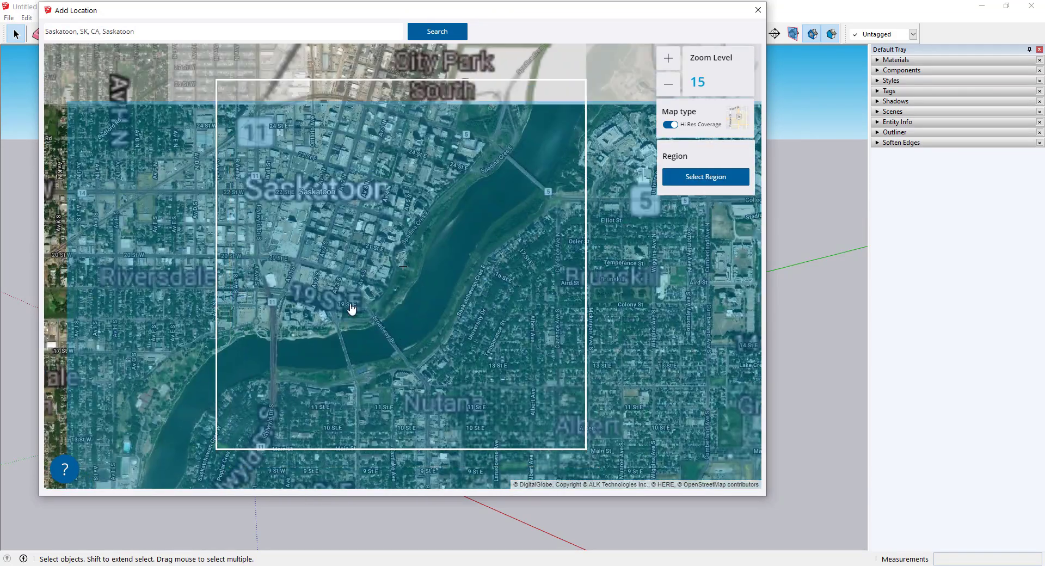
pyautogui.click(705, 176)
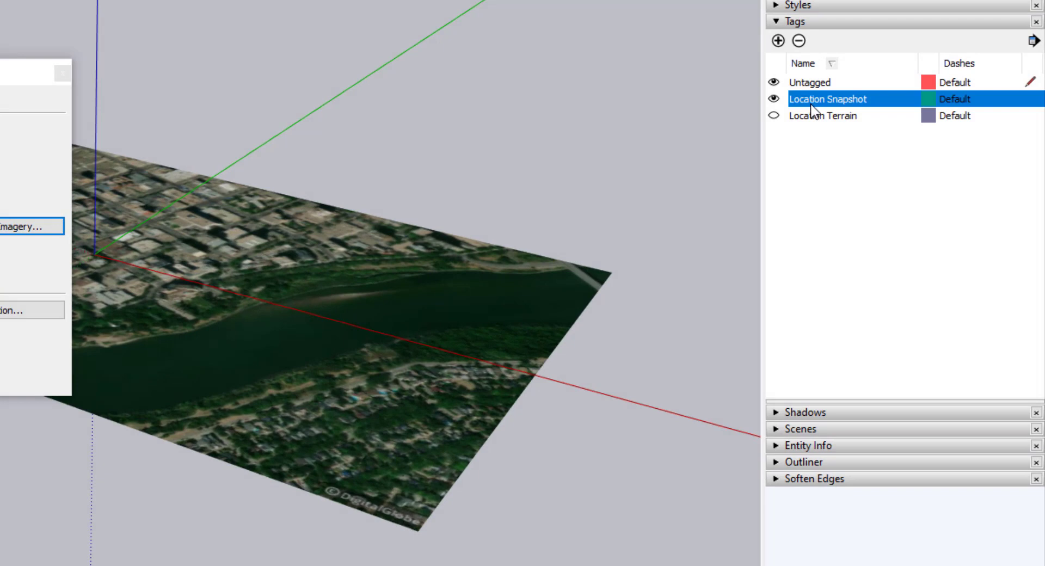
pyautogui.click(802, 41)
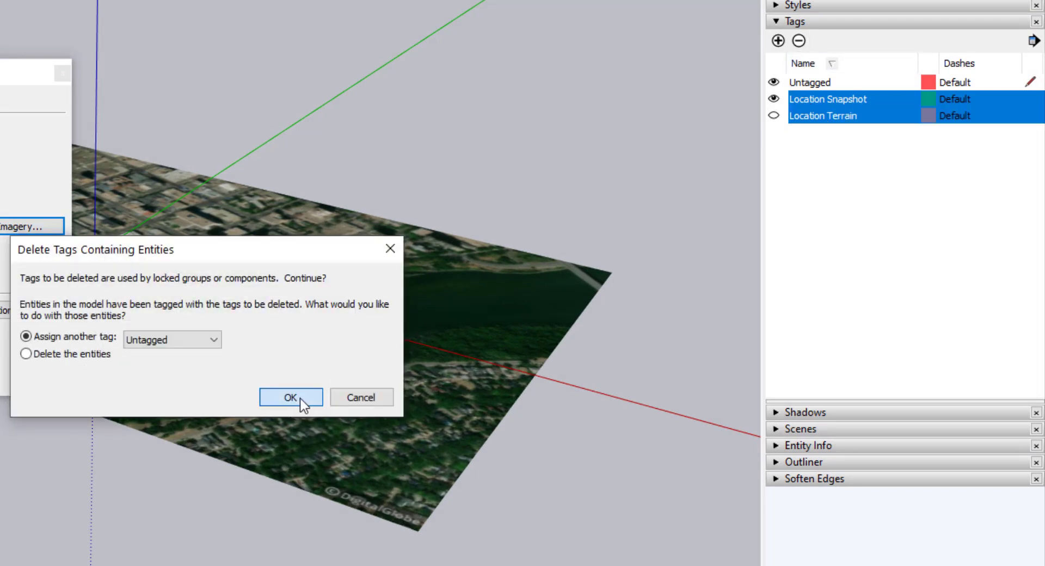
pyautogui.click(291, 396)
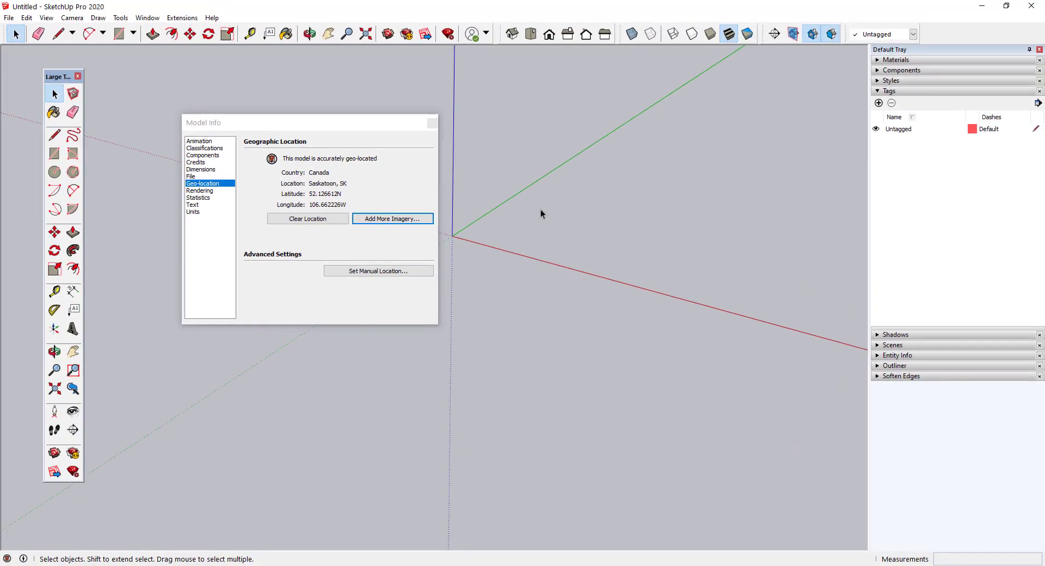
pyautogui.moveTo(359, 190)
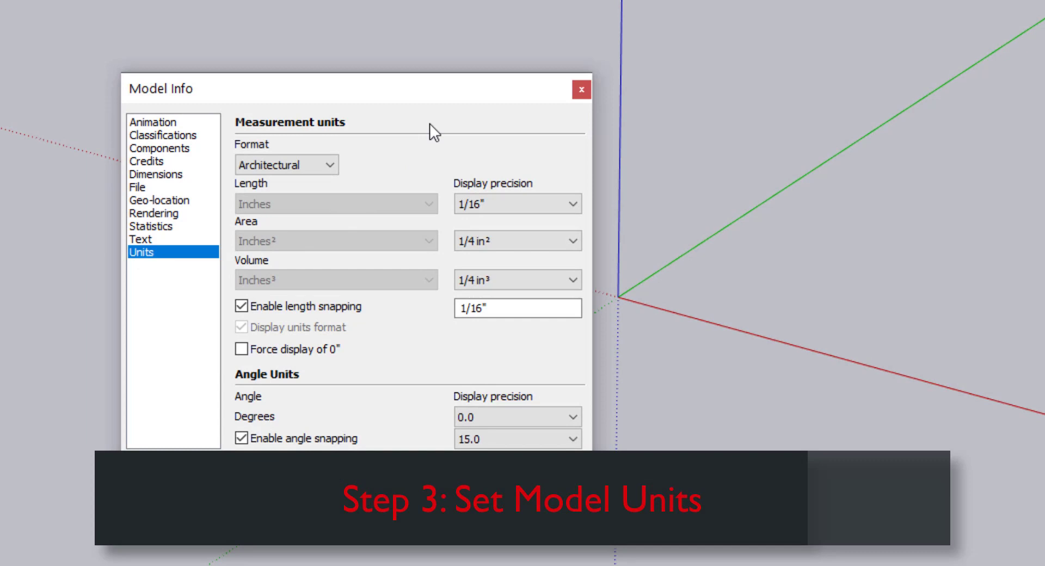
# - Set units to Decimal millimetres with length snapping disabled, then close Model Info
pyautogui.click(336, 240)
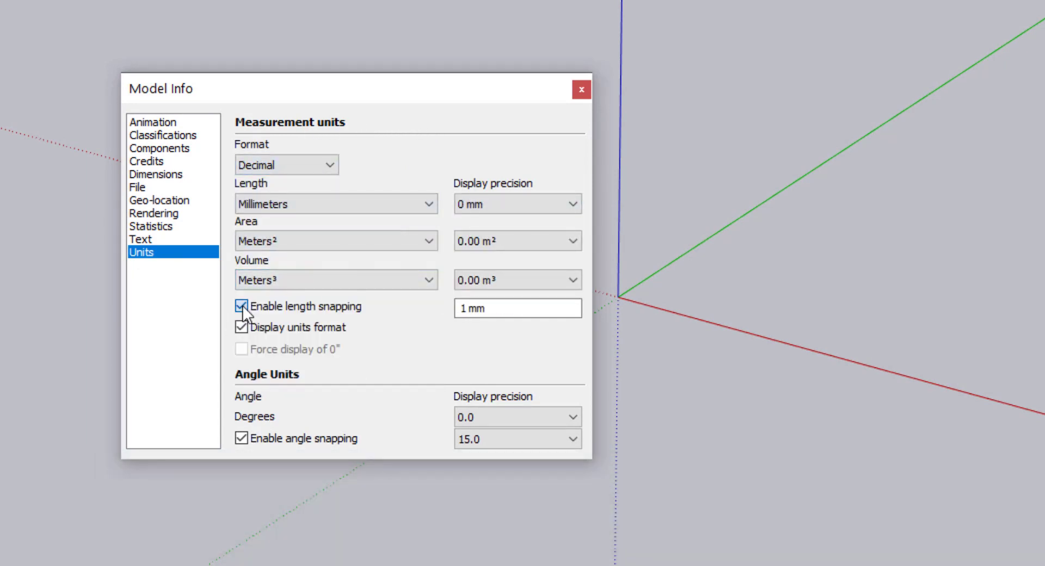
pyautogui.click(240, 308)
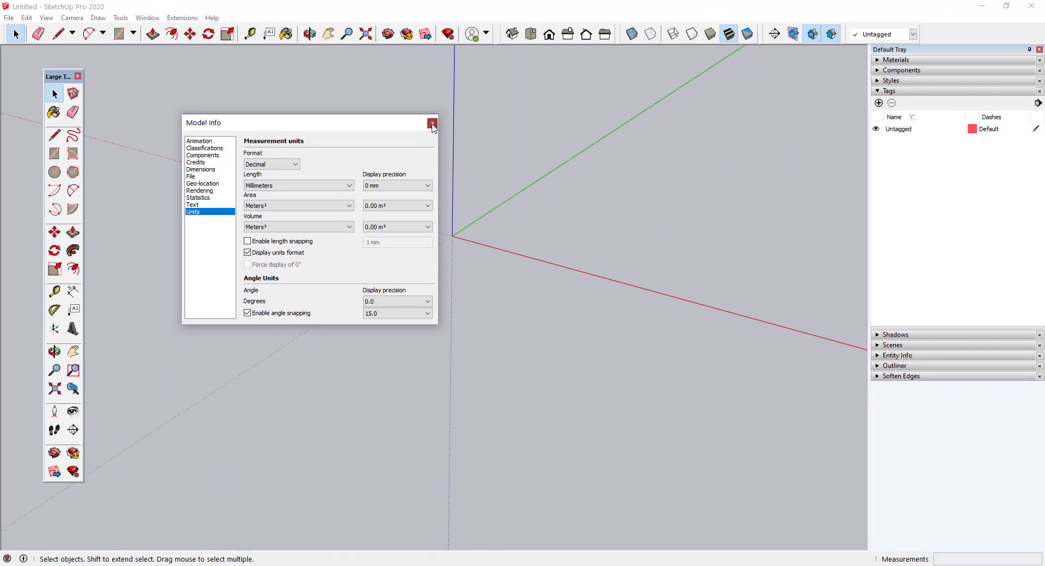
pyautogui.click(431, 124)
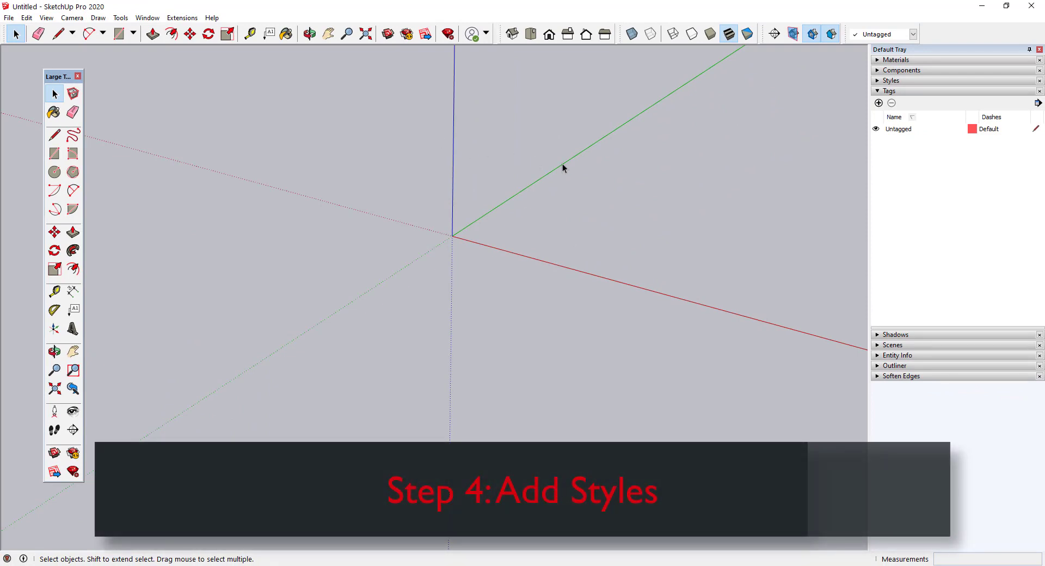
# - Add the Shaded style to the model and rename it 'Modeling'
pyautogui.click(879, 91)
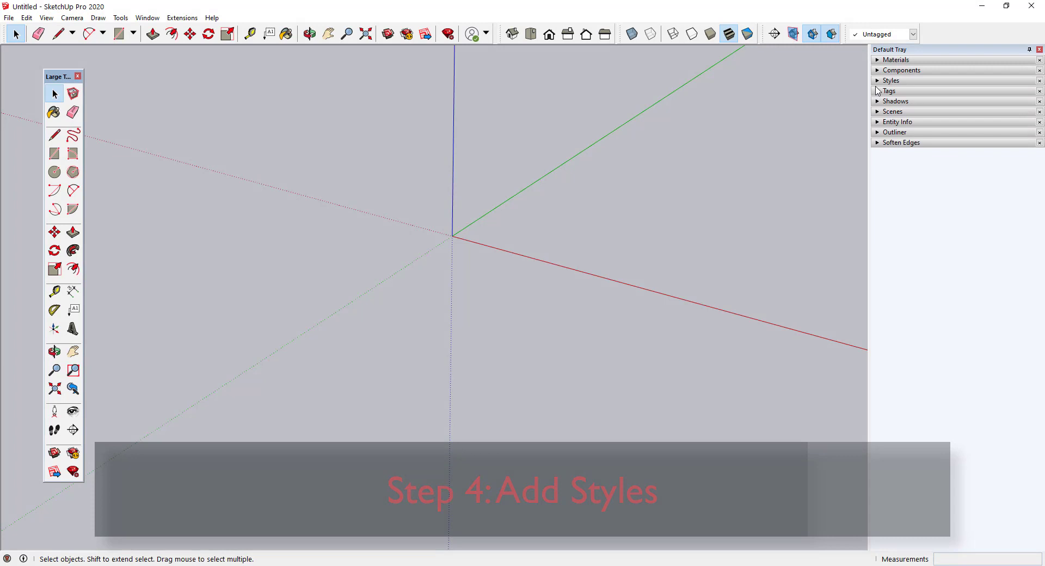
pyautogui.click(891, 80)
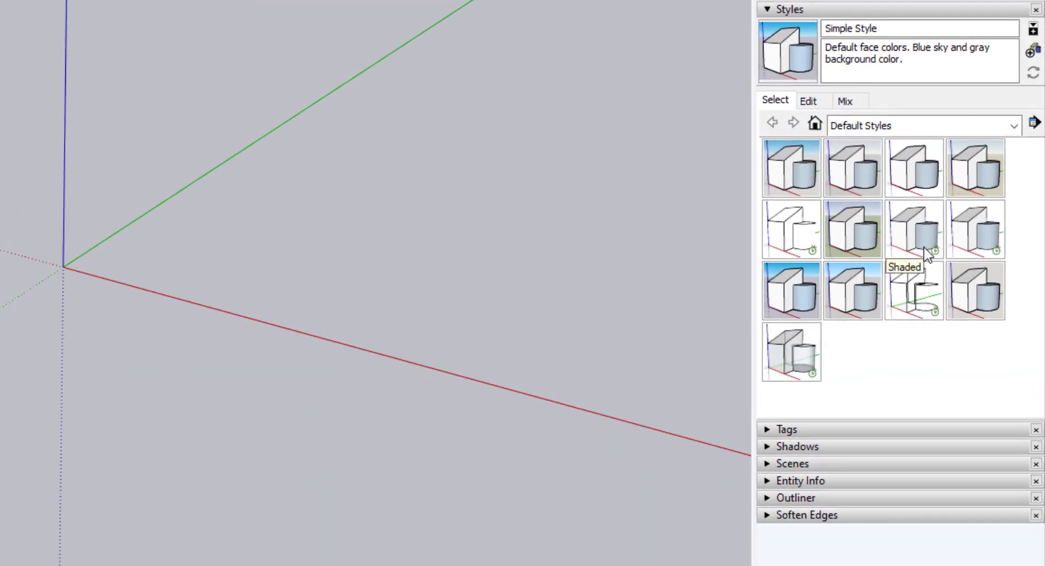
pyautogui.moveTo(916, 230)
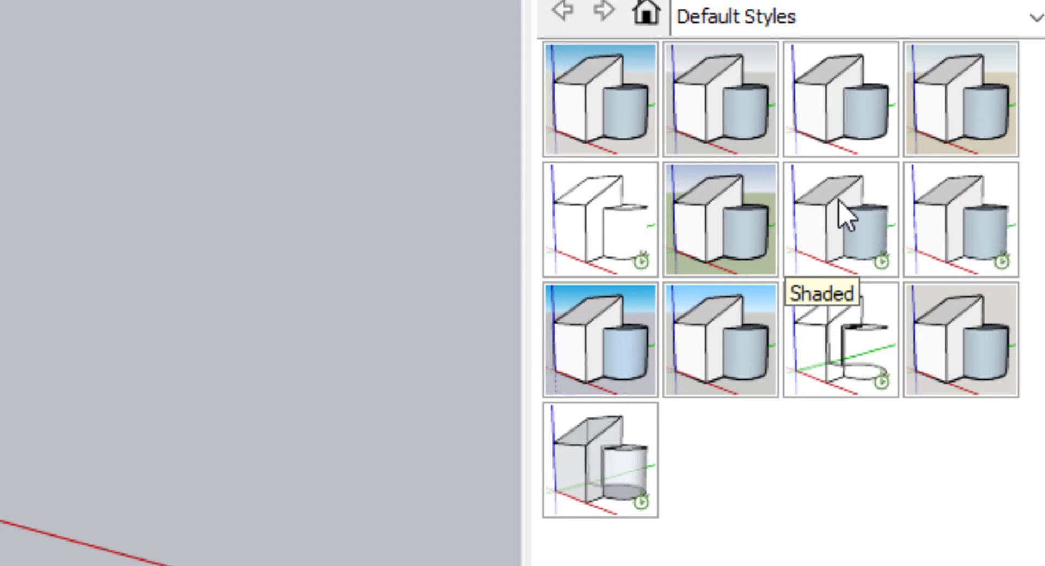
pyautogui.scroll(-3)
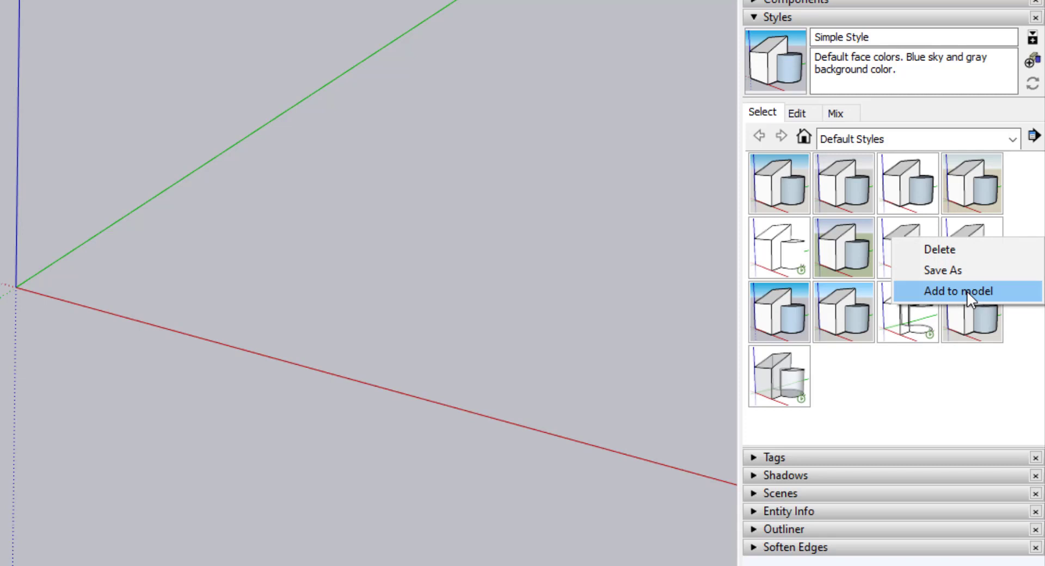
pyautogui.click(958, 291)
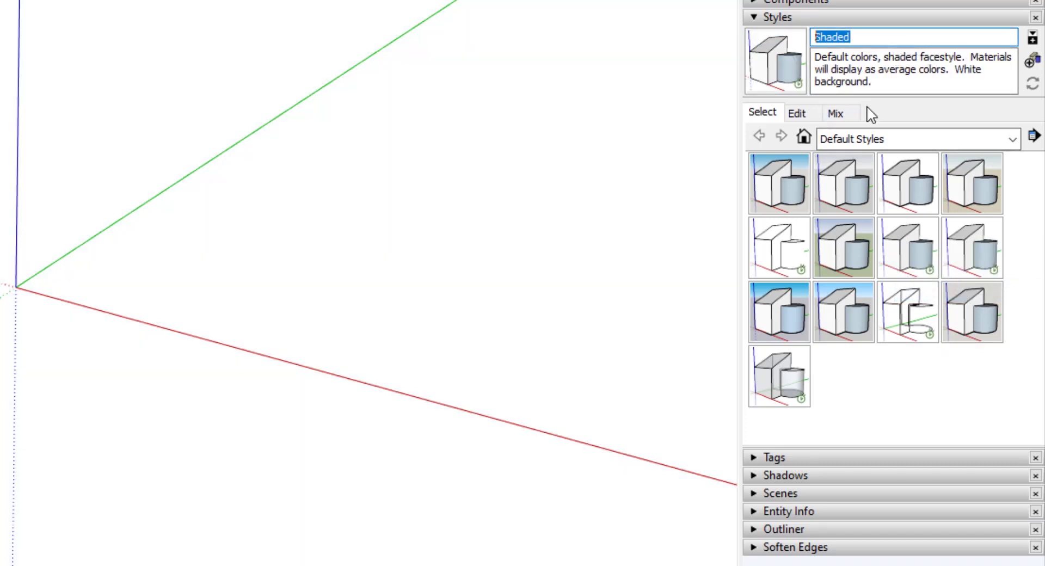
pyautogui.write('Modeling')
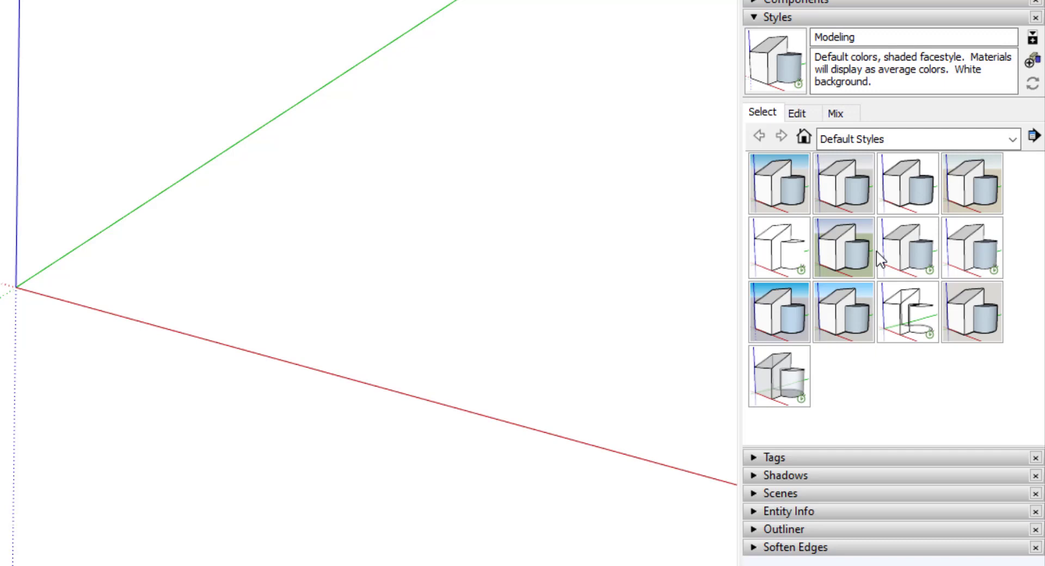
# - Add the Construction Documentation Style, change its face style and update it
pyautogui.rightClick(906, 183)
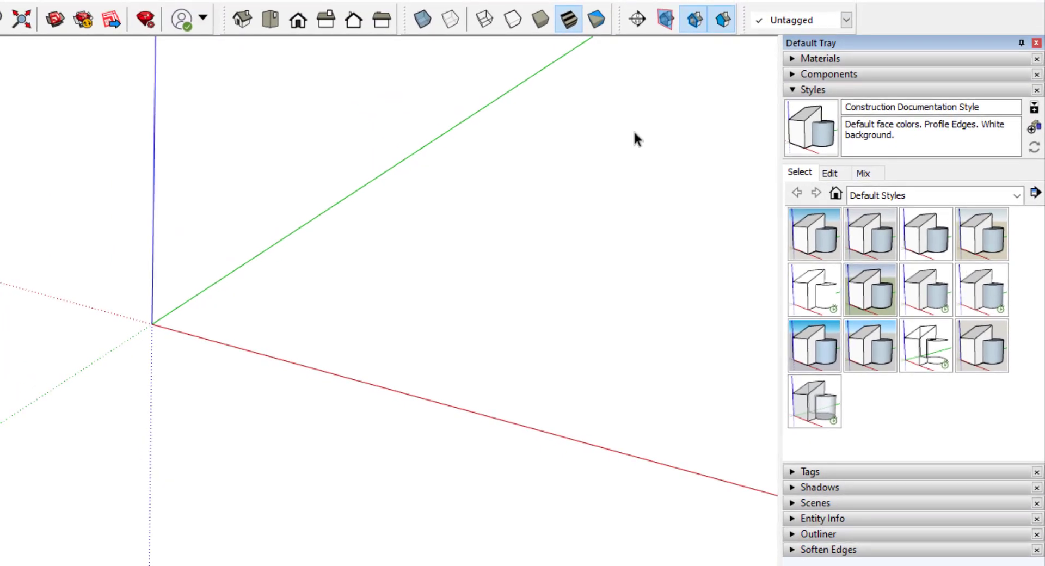
pyautogui.click(450, 19)
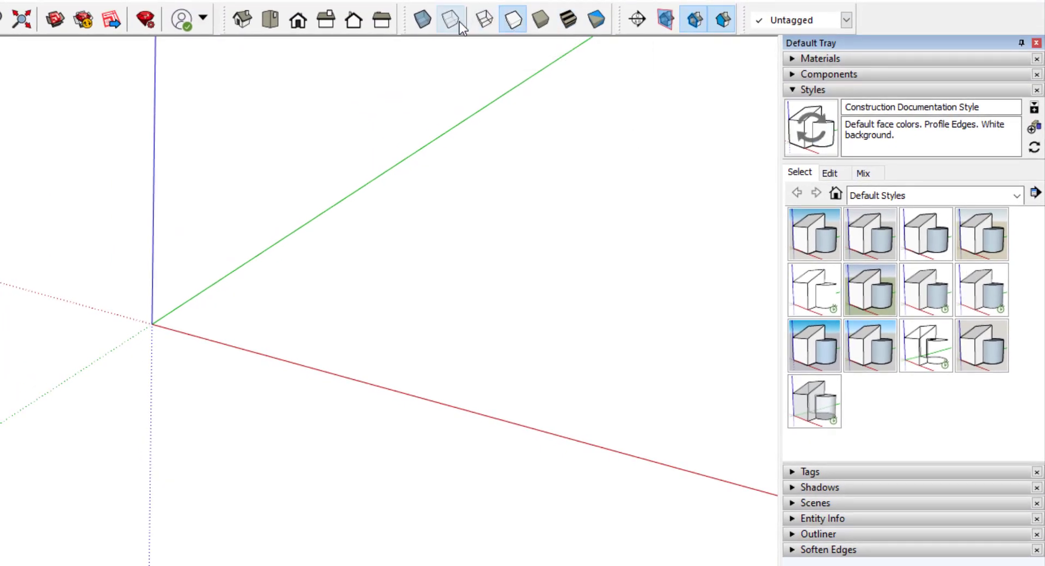
pyautogui.moveTo(452, 19)
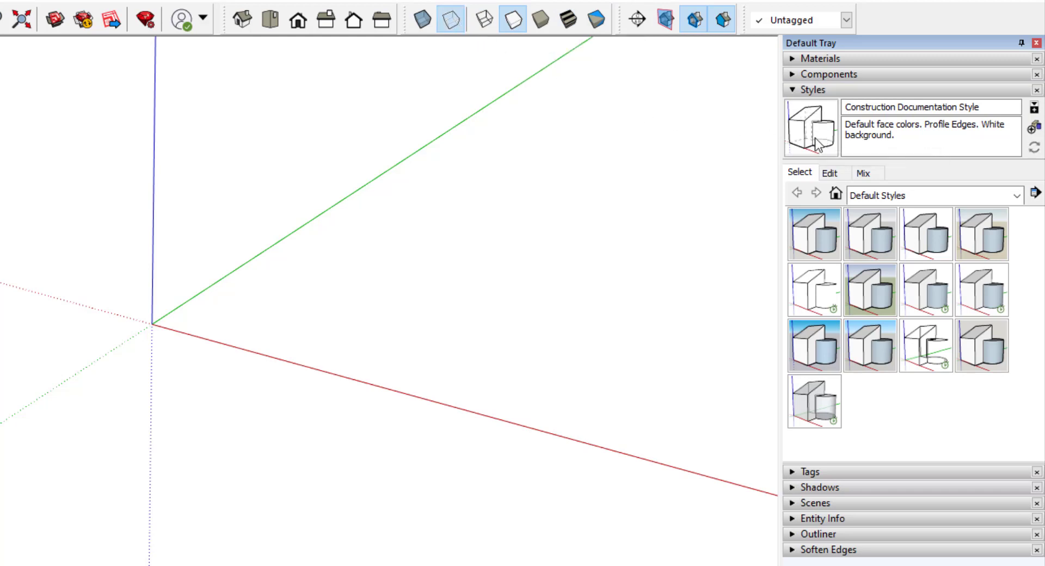
pyautogui.click(828, 173)
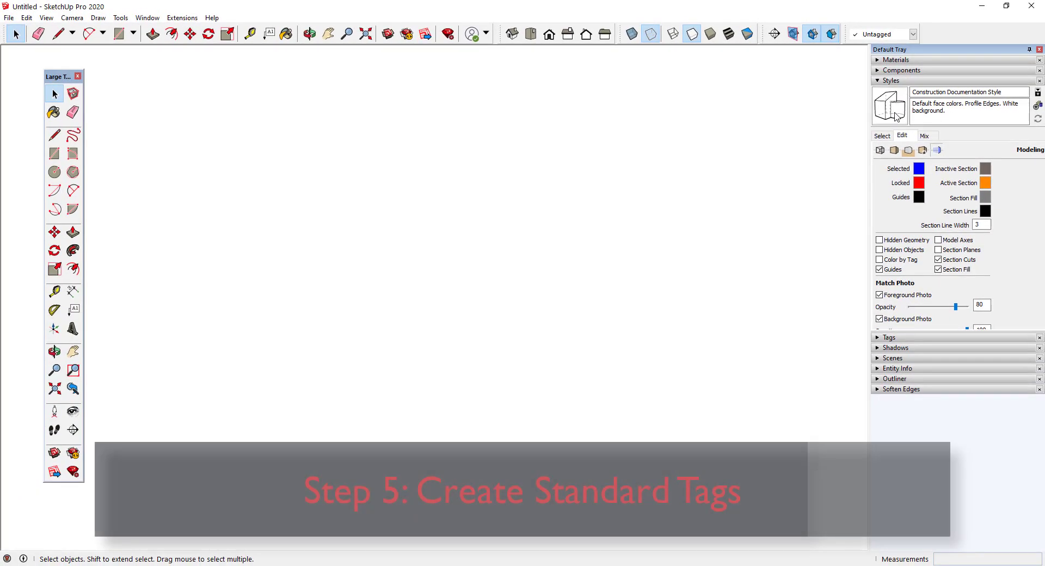
# - Add new tags including Cabinets and give the Demolish tag a dashed pattern
pyautogui.click(889, 90)
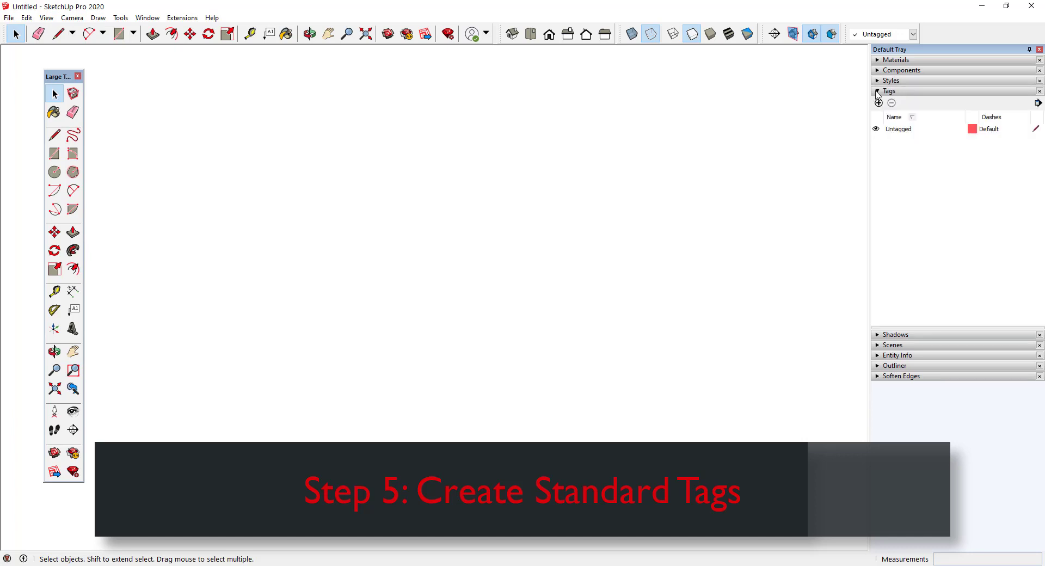
pyautogui.click(879, 102)
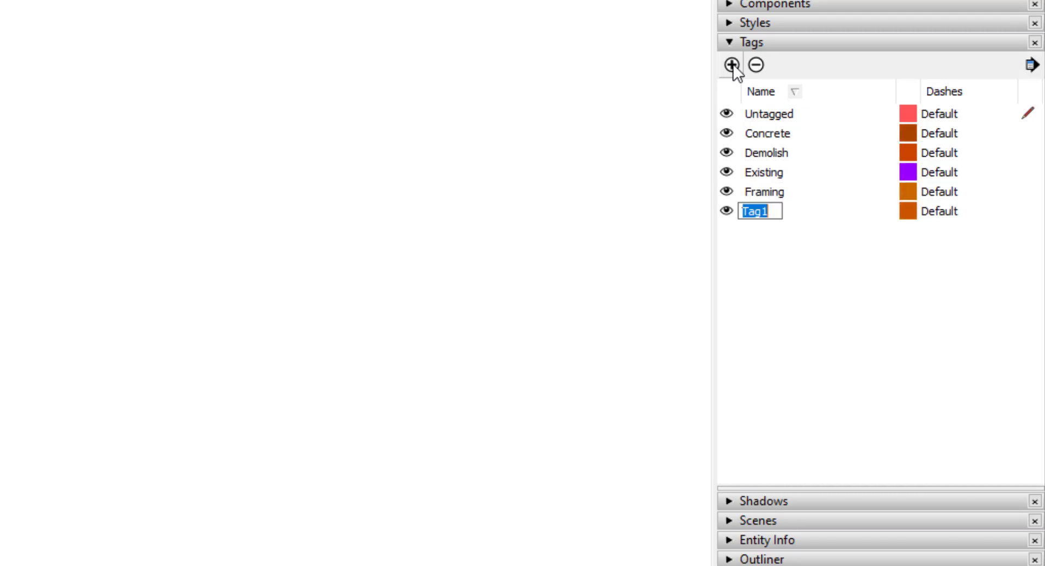
pyautogui.write('HVAC')
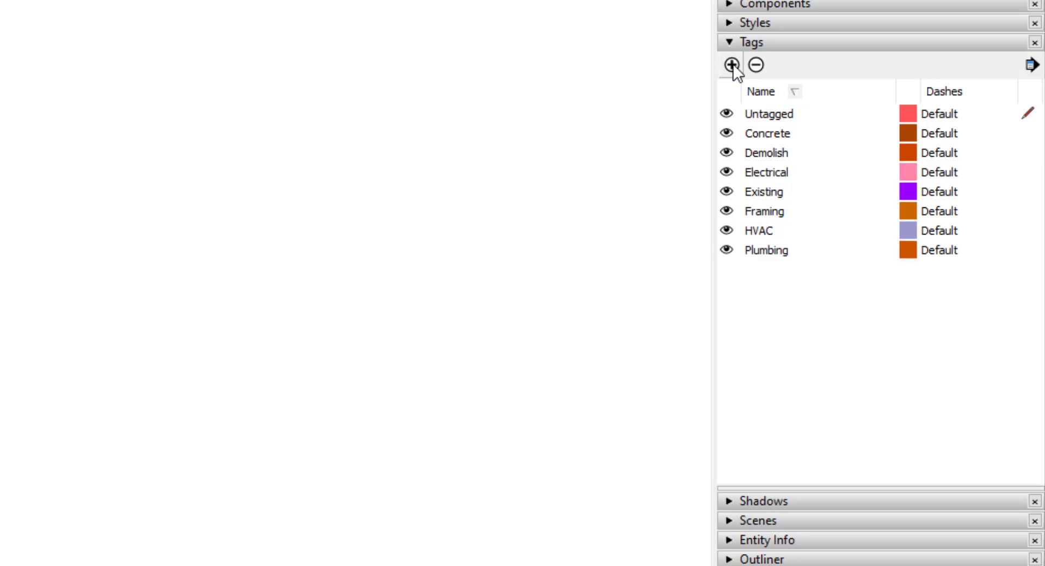
pyautogui.click(731, 65)
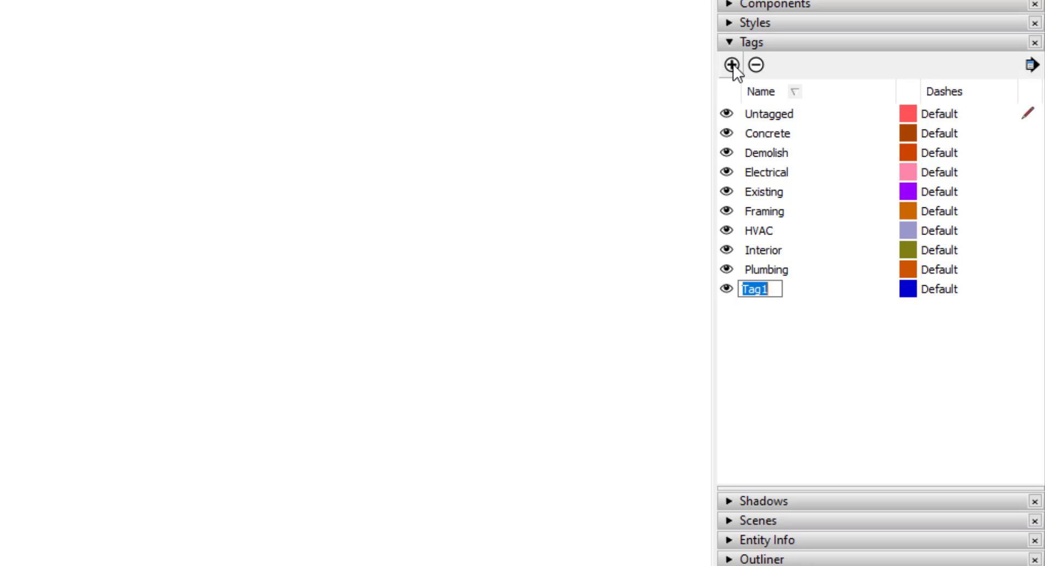
pyautogui.write('Cabinets')
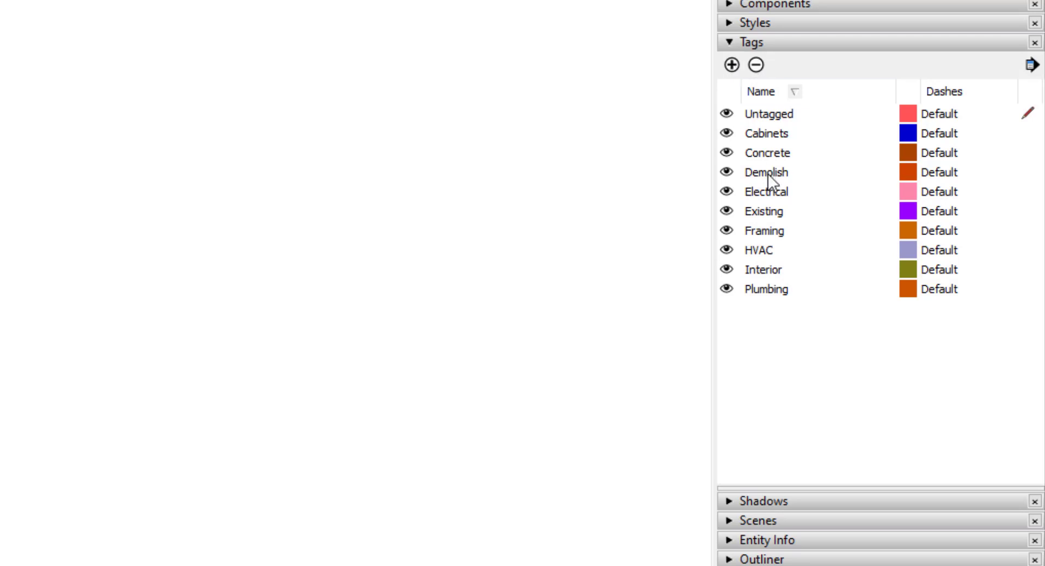
pyautogui.click(939, 172)
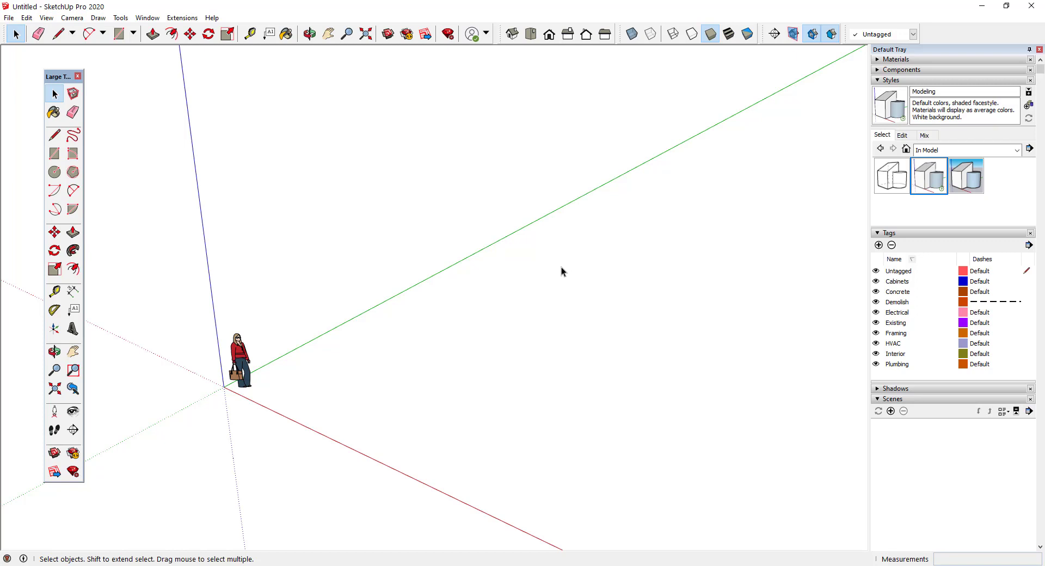
# - Draw a test box and view it from Top in parallel projection
pyautogui.click(54, 153)
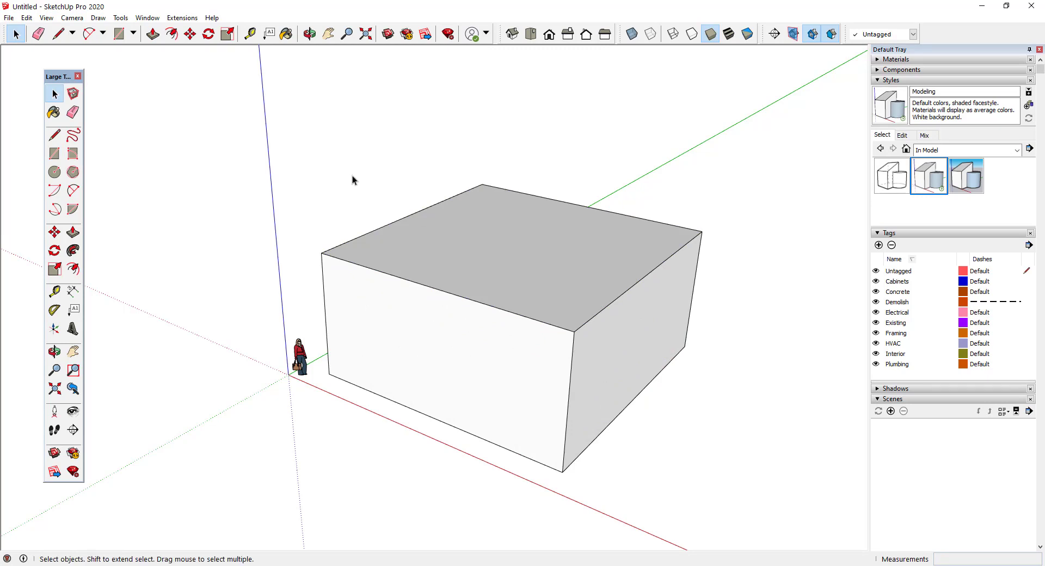
pyautogui.click(46, 18)
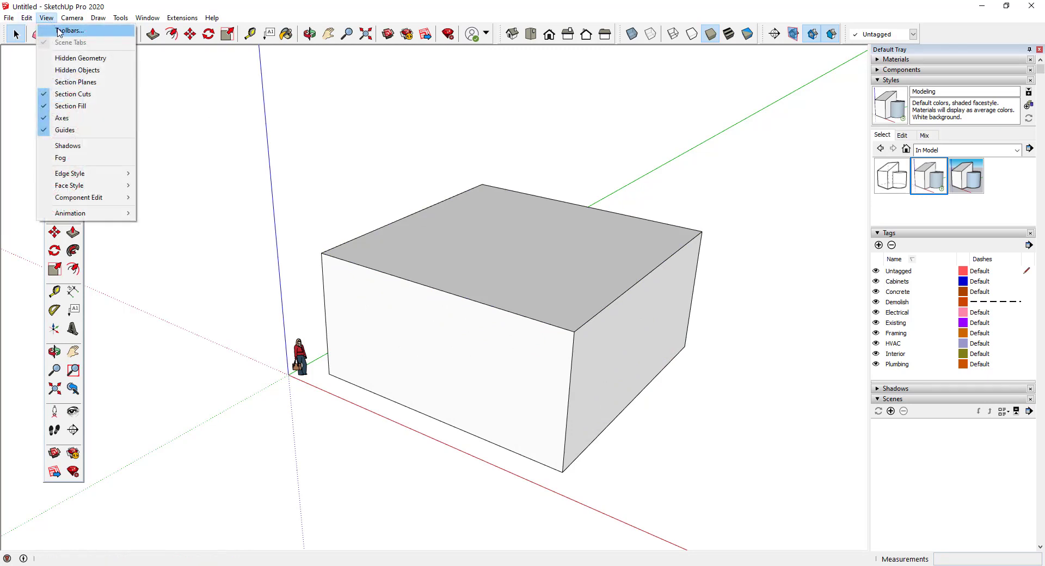
pyautogui.click(72, 18)
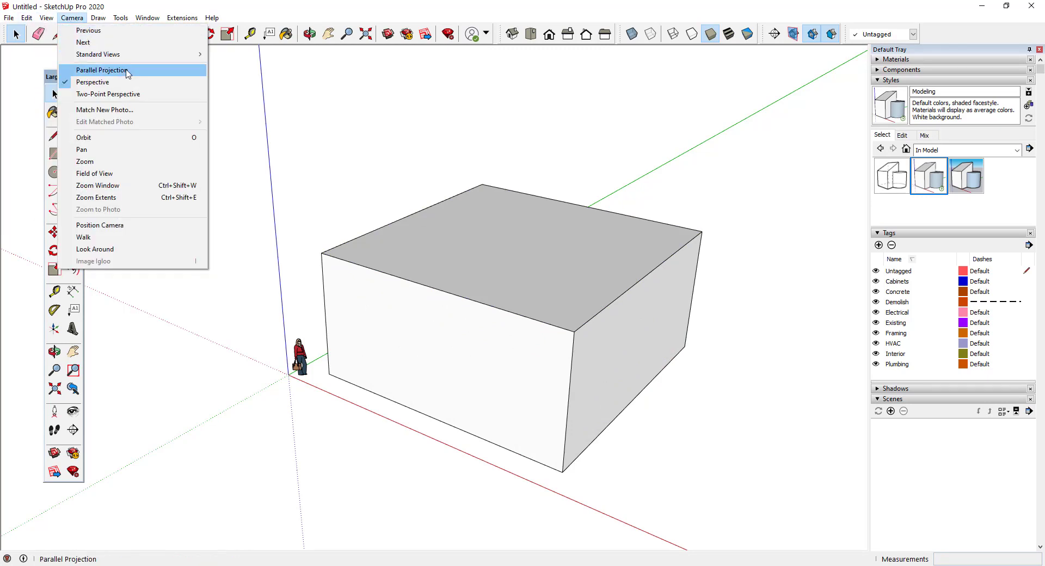
pyautogui.click(101, 71)
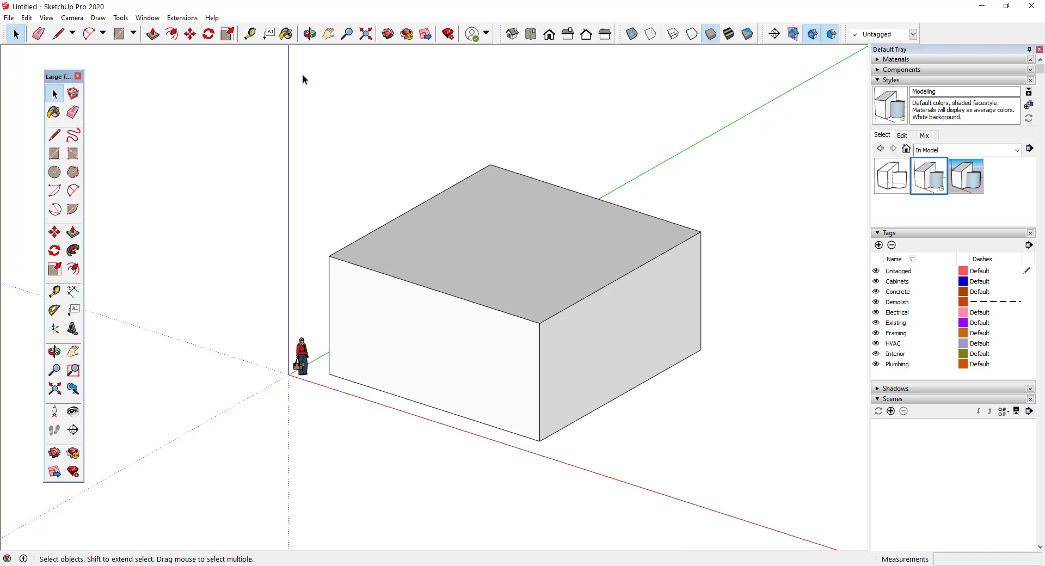
pyautogui.click(529, 33)
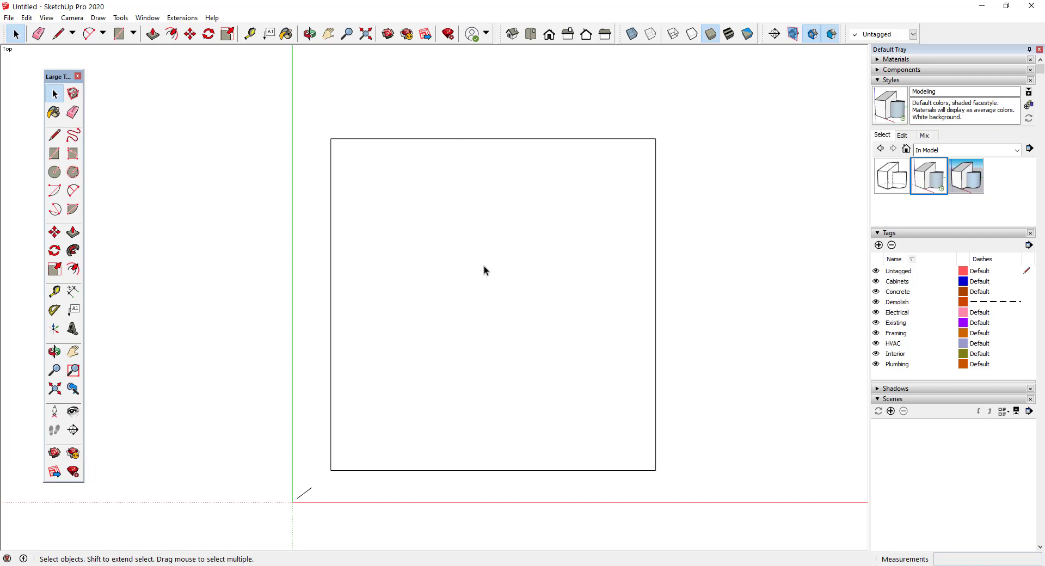
pyautogui.moveTo(484, 270); pyautogui.dragTo(451, 243)
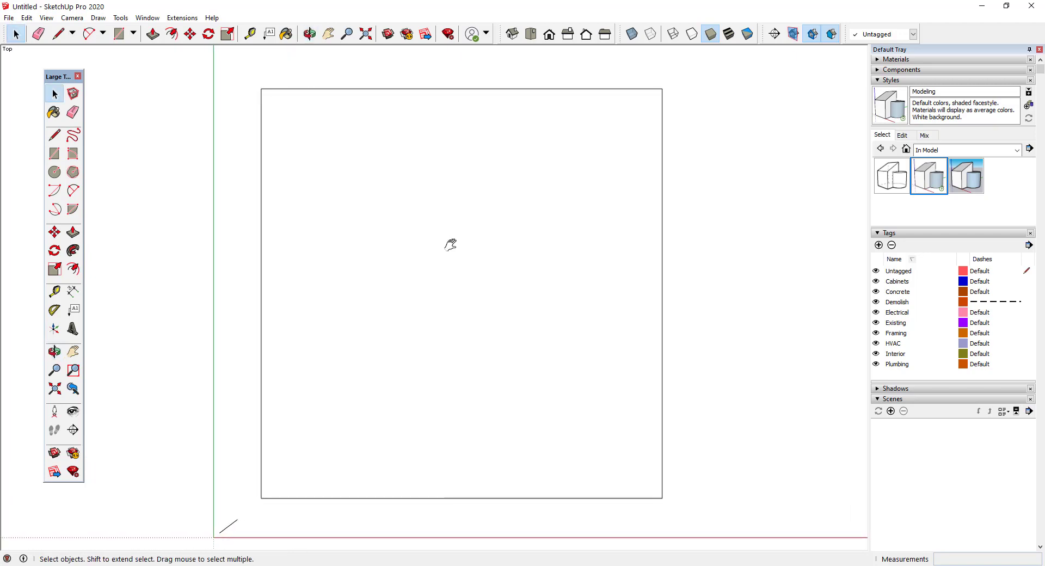
pyautogui.moveTo(455, 251)
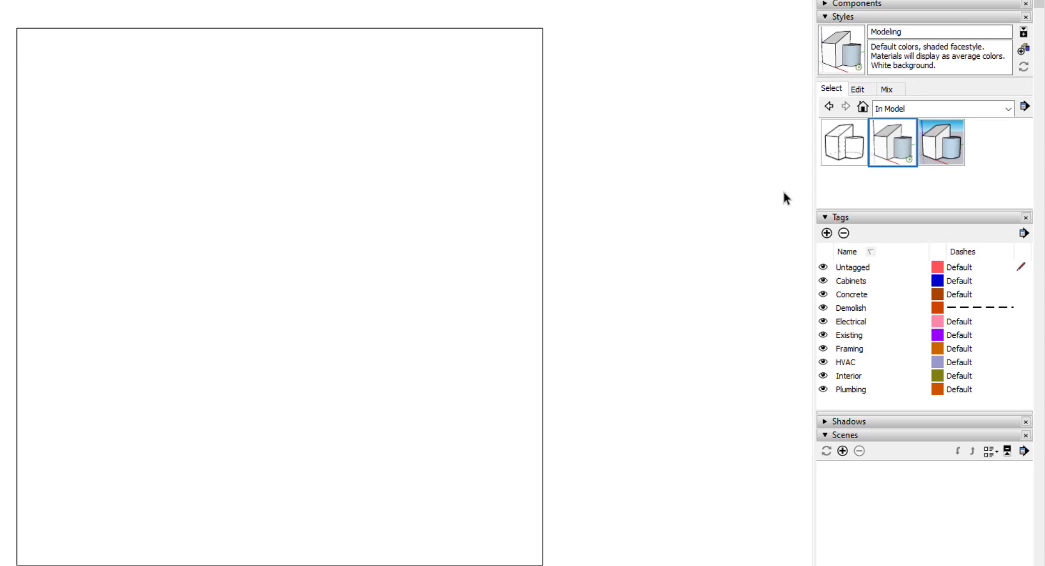
# - Apply Construction Documentation Style and save Plan and Front scenes
pyautogui.click(843, 141)
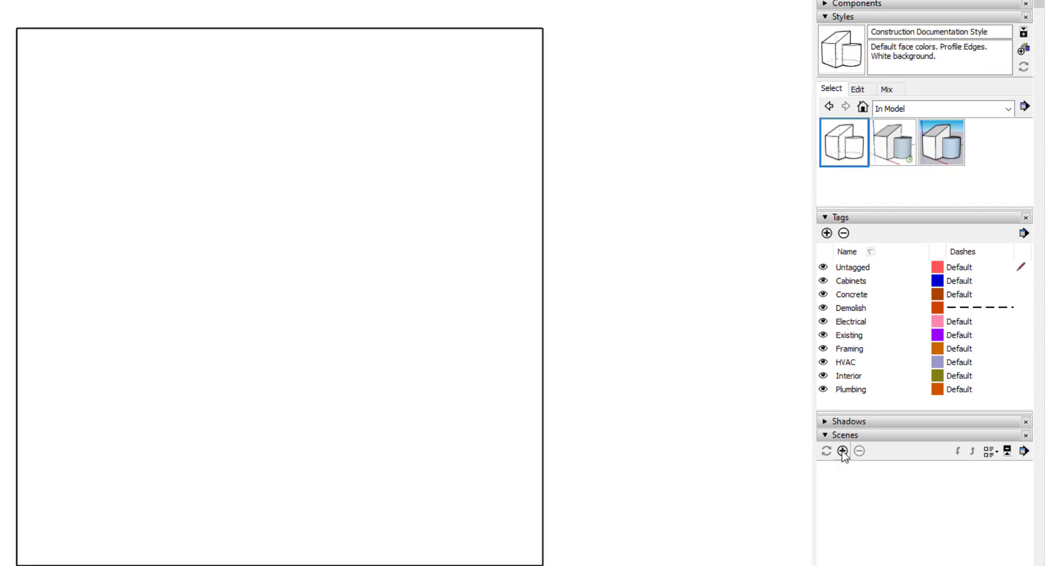
pyautogui.click(843, 451)
pyautogui.write('Plan')
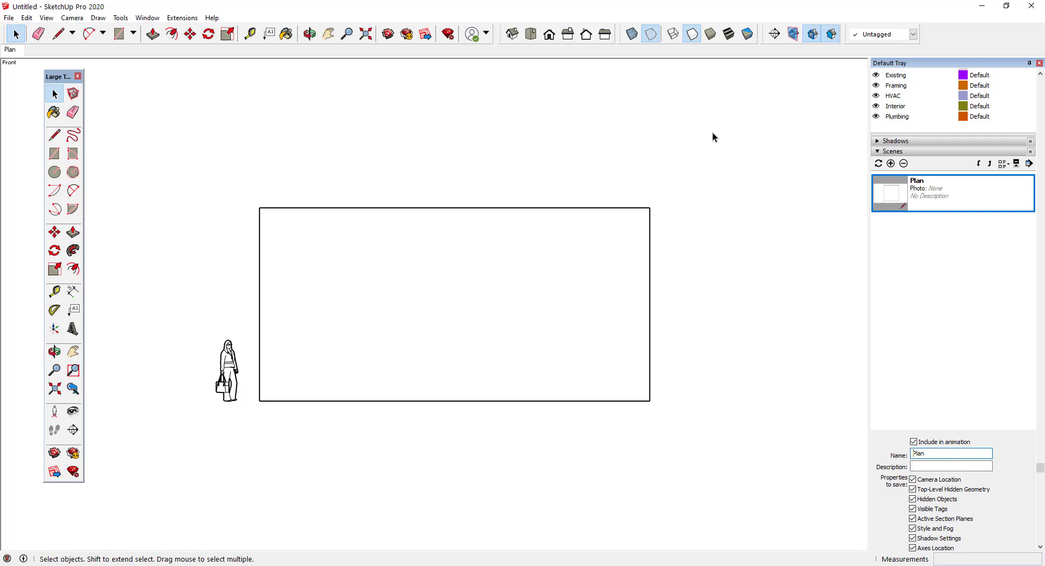
pyautogui.click(890, 164)
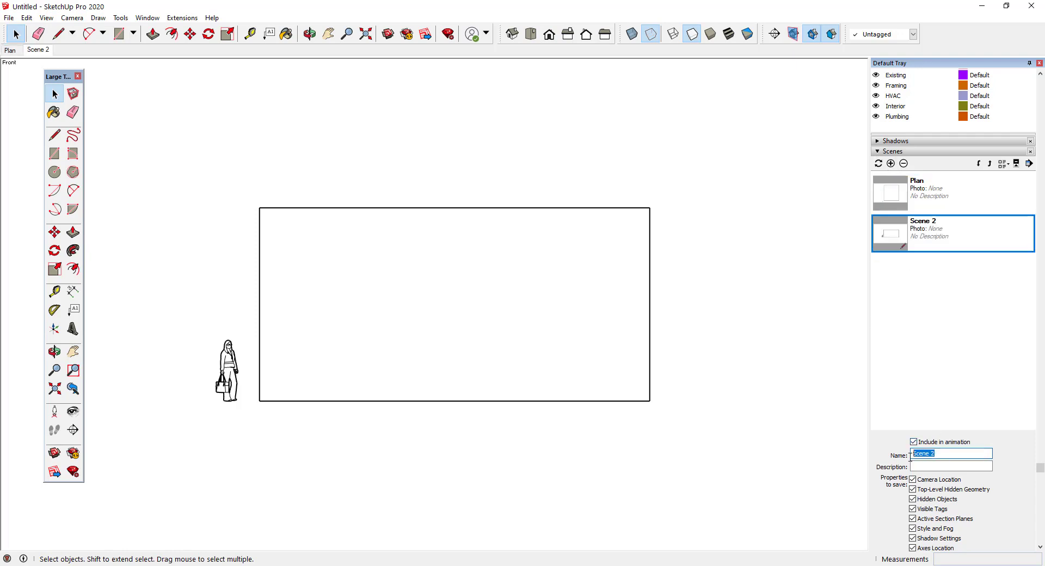
pyautogui.write('Front')
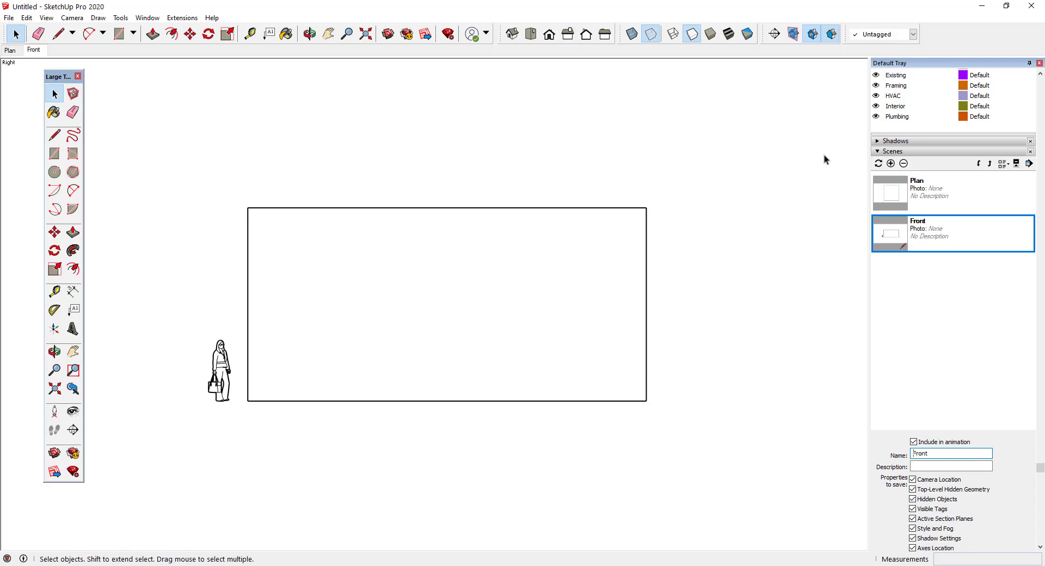
# - Add the Right scene and a Modeling scene, adjusting its saved tag visibility
pyautogui.click(890, 163)
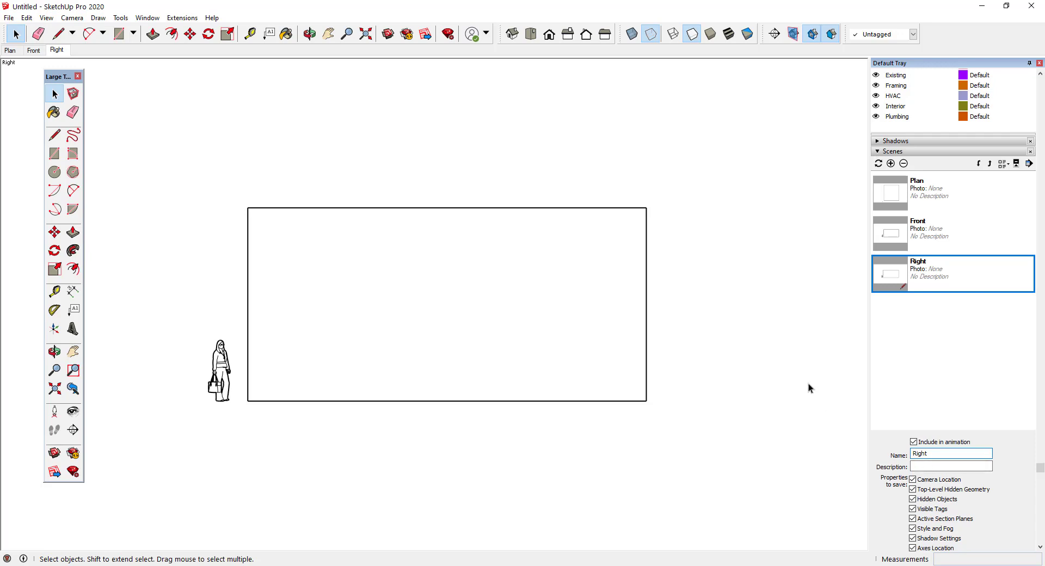
pyautogui.click(511, 34)
pyautogui.write('Modeling')
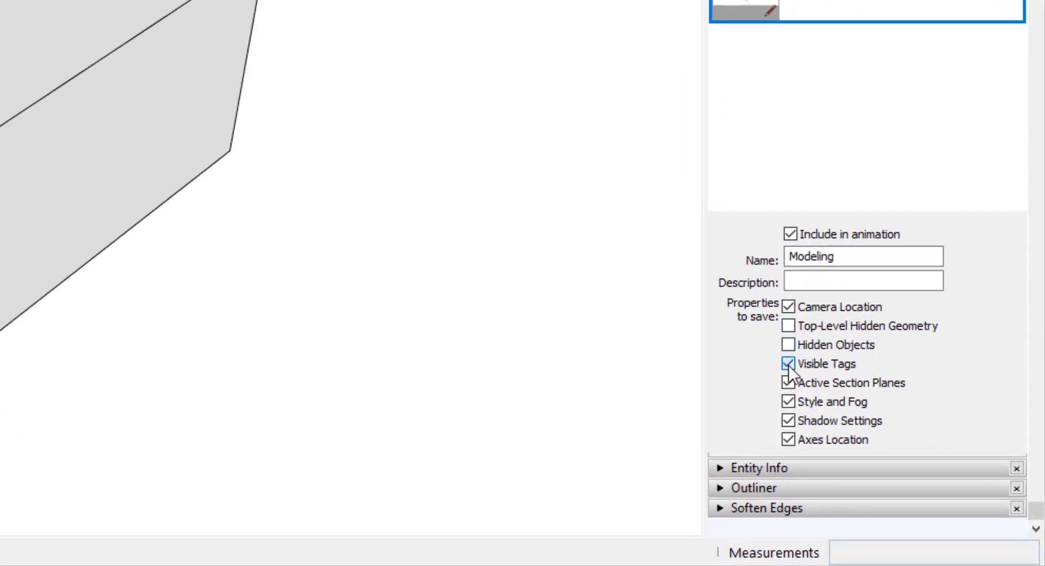
pyautogui.click(787, 364)
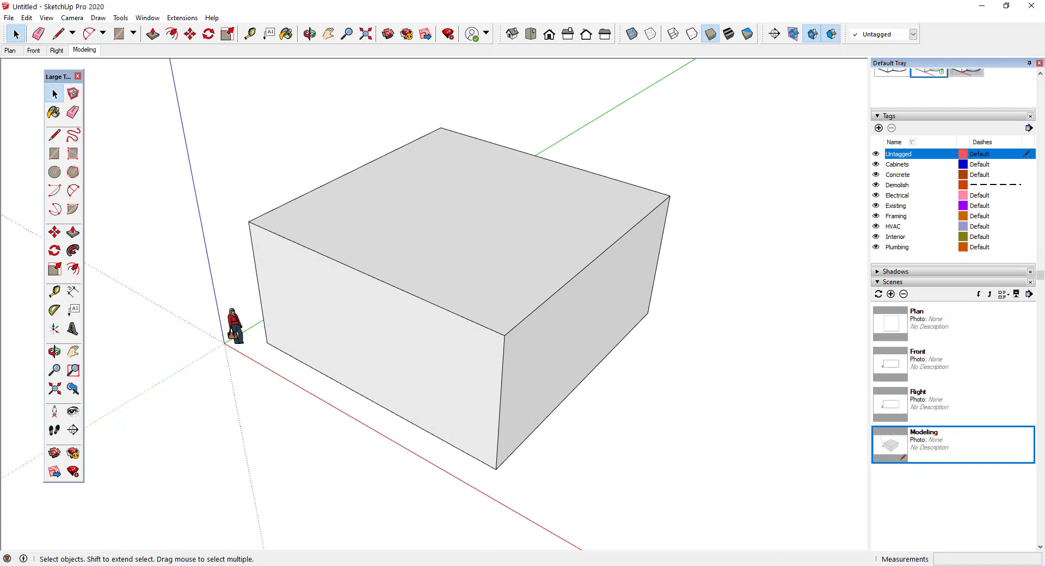
pyautogui.moveTo(783, 209)
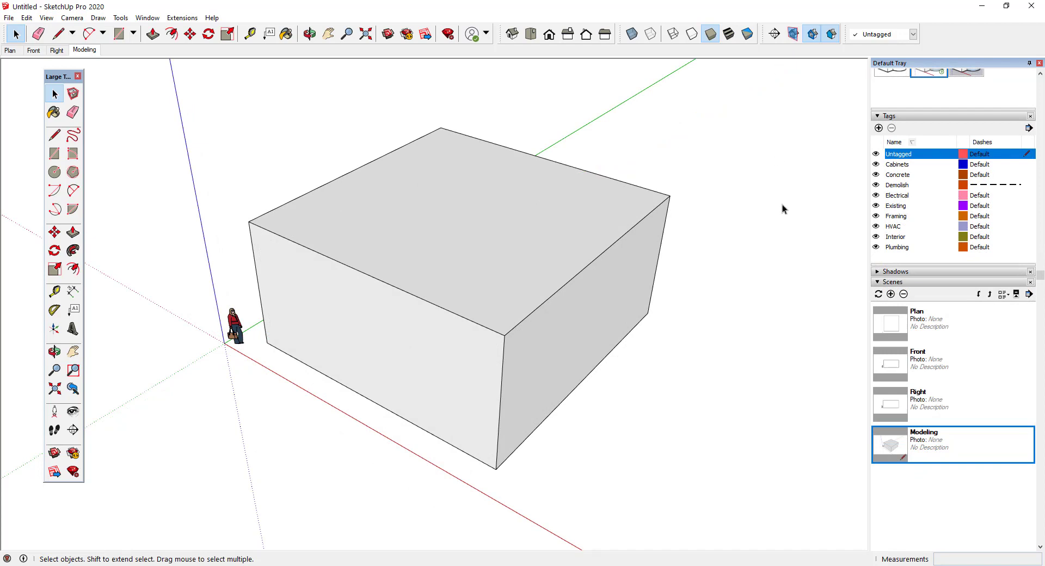
pyautogui.moveTo(681, 227)
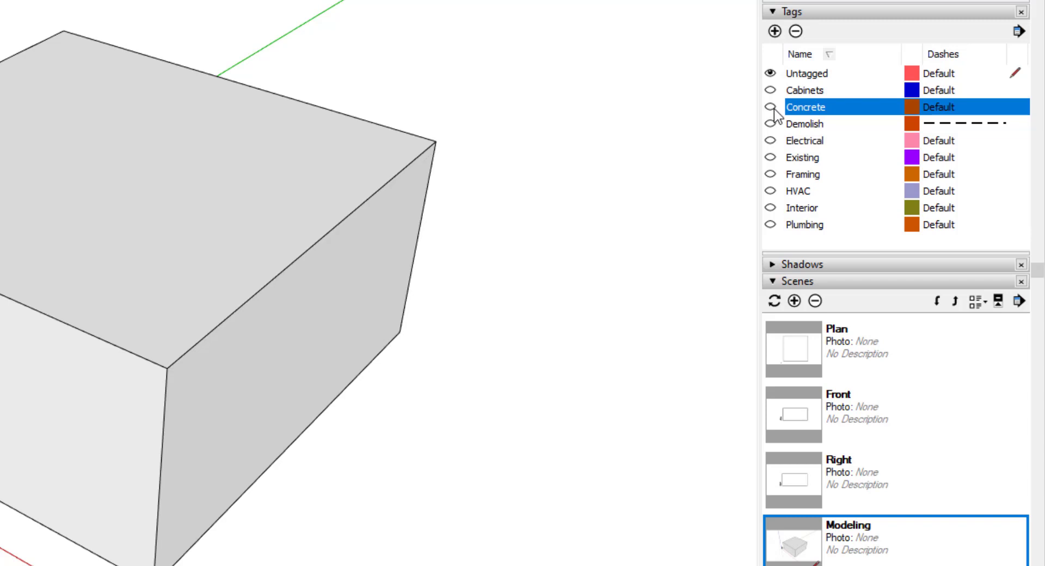
# - Show the Concrete tag and add a Structural scene without shadow settings
pyautogui.click(772, 174)
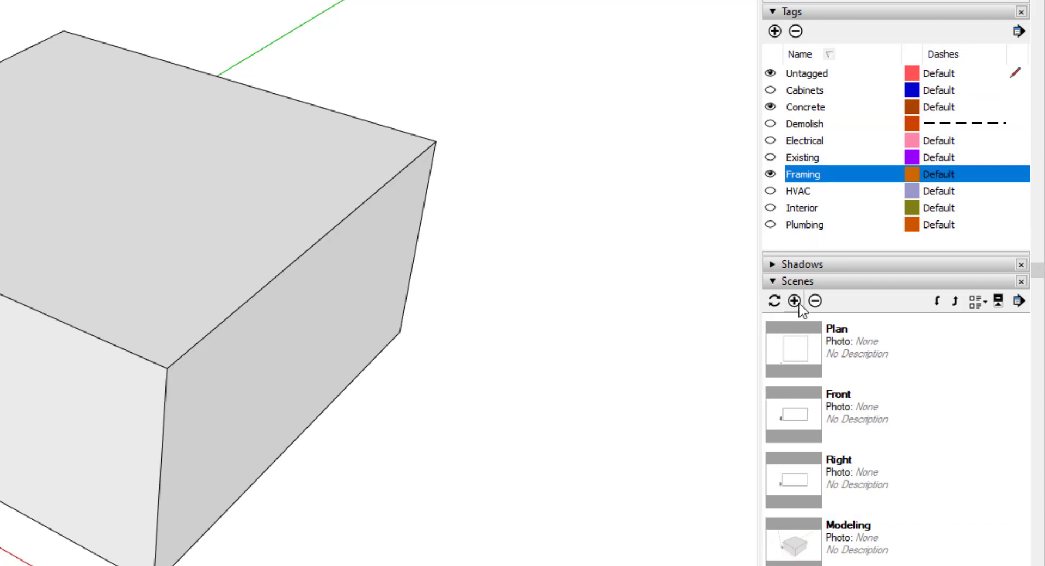
pyautogui.click(793, 300)
pyautogui.write('Structural')
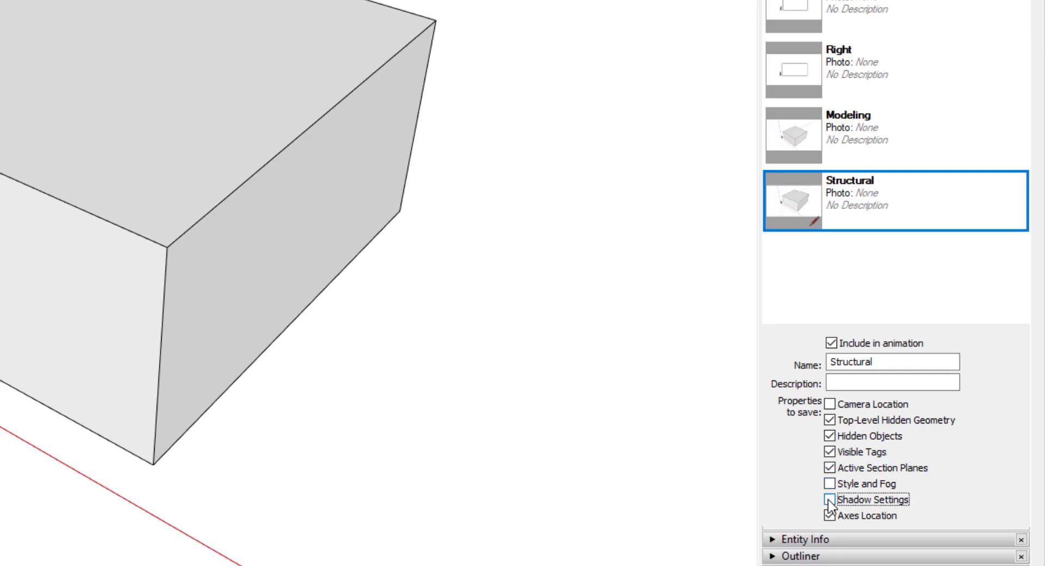
pyautogui.click(828, 516)
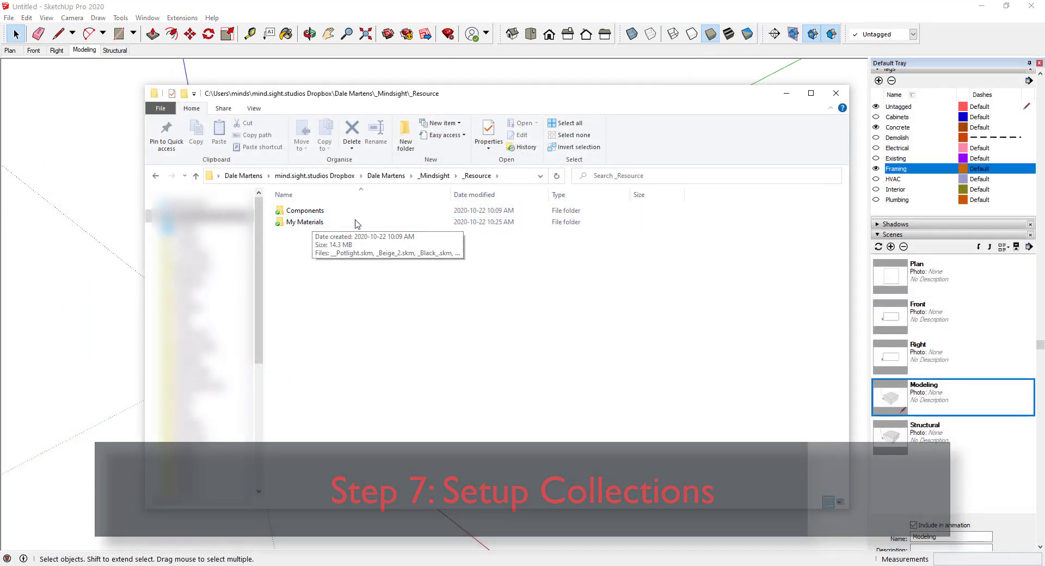
# - Open Components, preview the Doors folder, then return and browse another folder
pyautogui.doubleClick(306, 211)
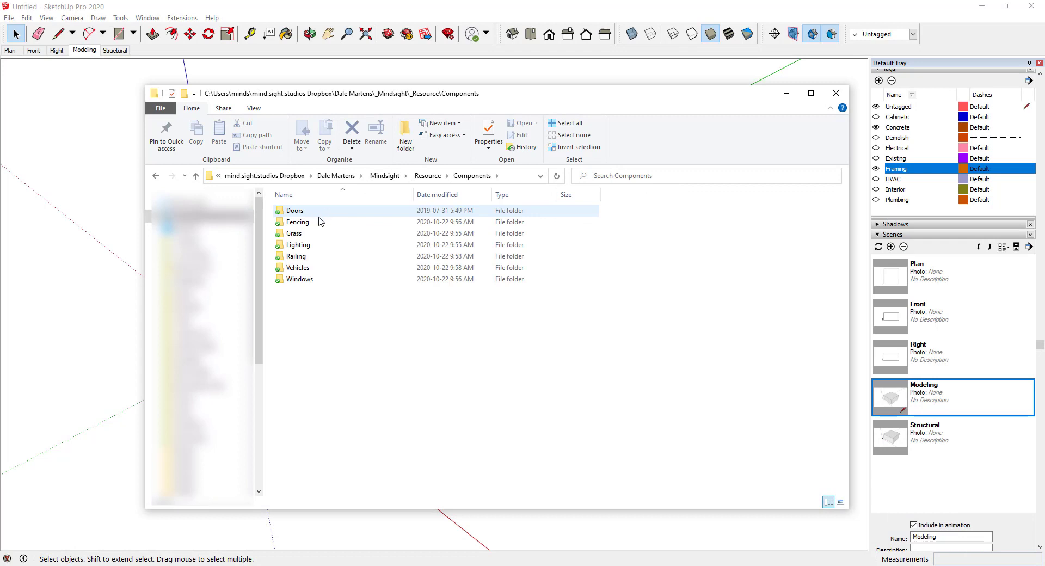
pyautogui.click(297, 222)
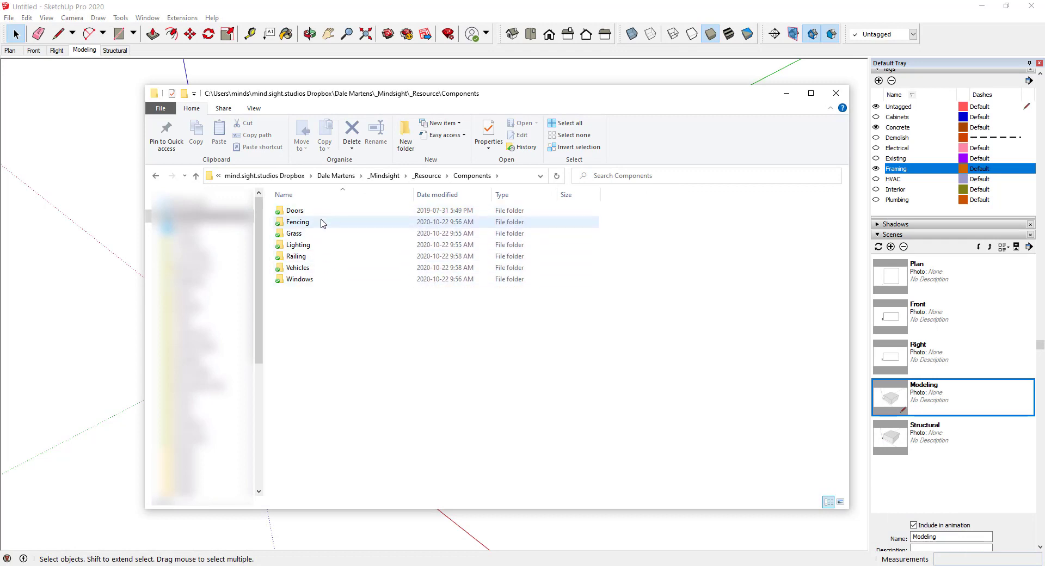
pyautogui.doubleClick(294, 210)
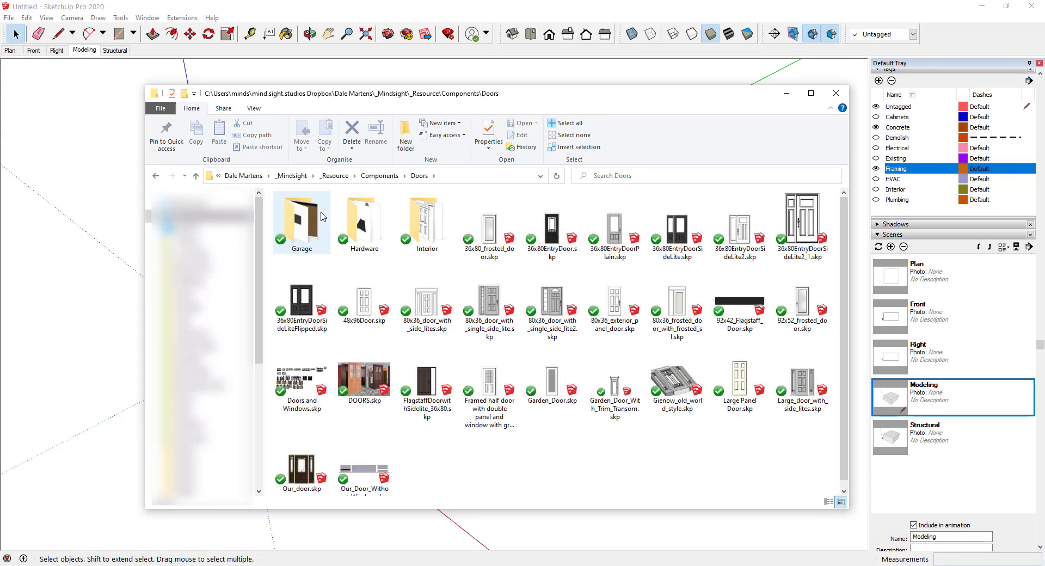
pyautogui.click(194, 176)
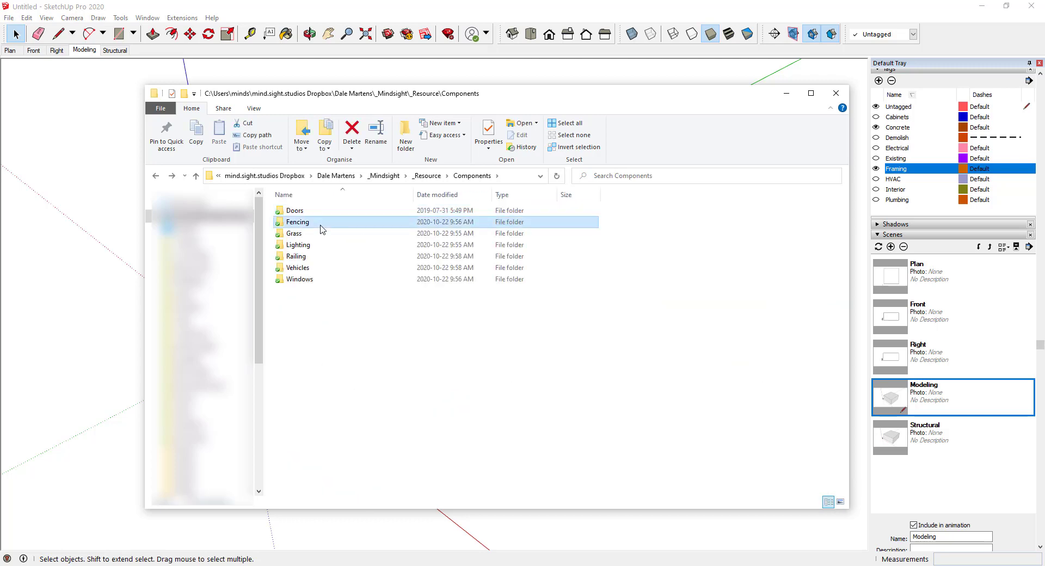
pyautogui.moveTo(320, 231)
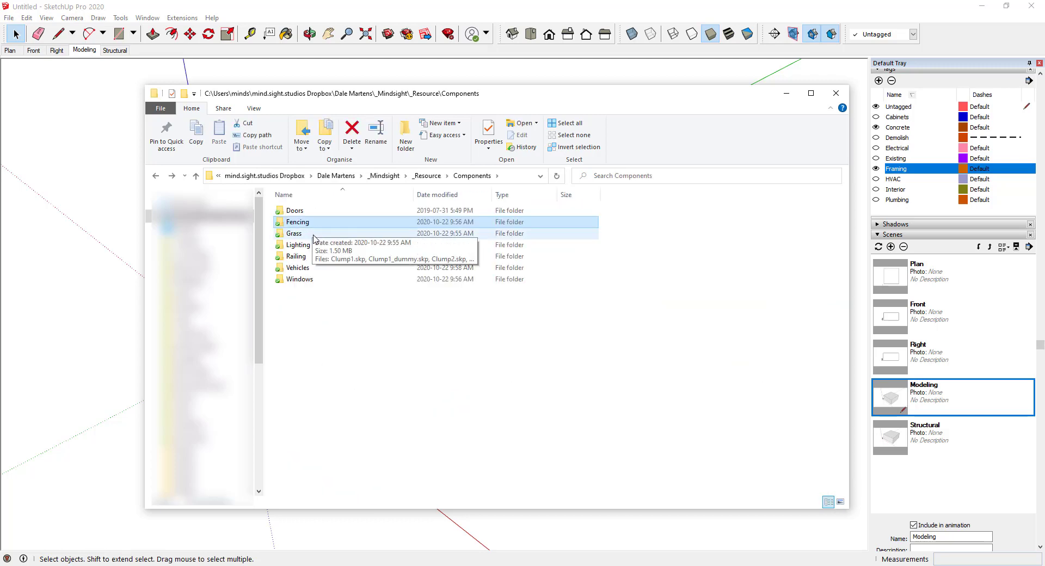
pyautogui.click(298, 267)
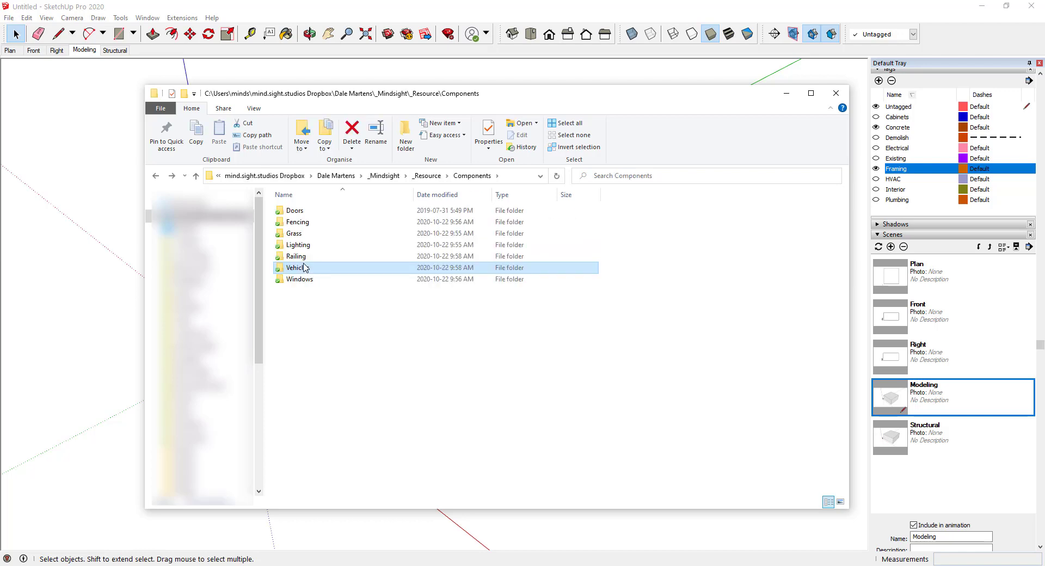
pyautogui.doubleClick(299, 278)
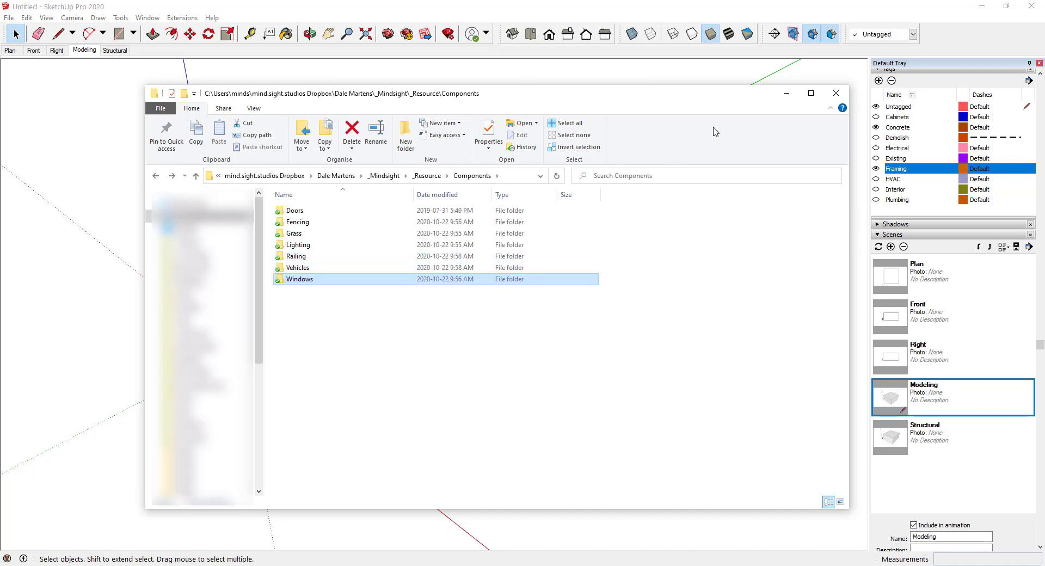
pyautogui.click(835, 93)
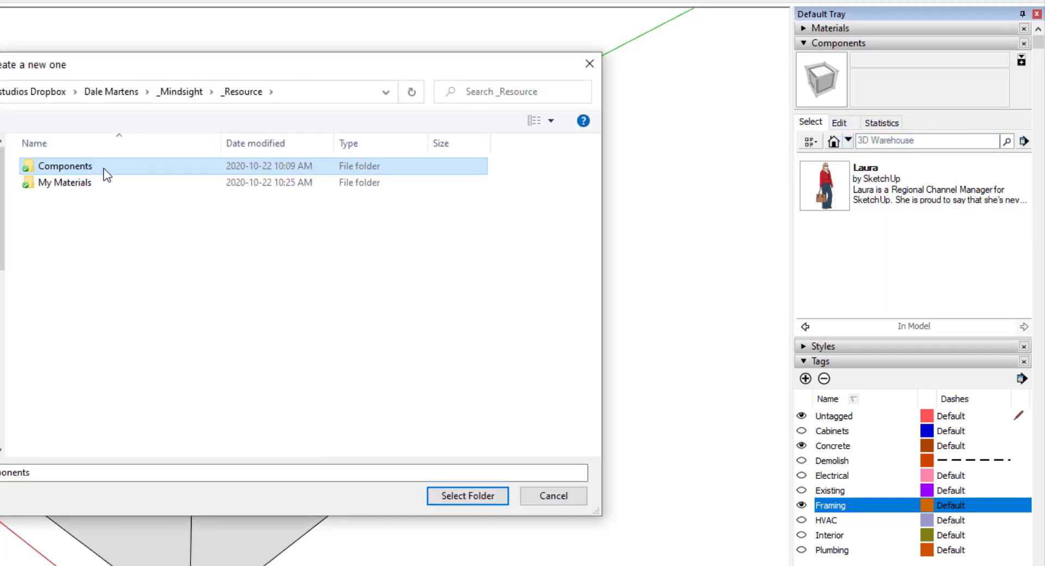
# - Confirm the Components collection, Doors through Vehicles, is listed under Favorites
pyautogui.click(466, 495)
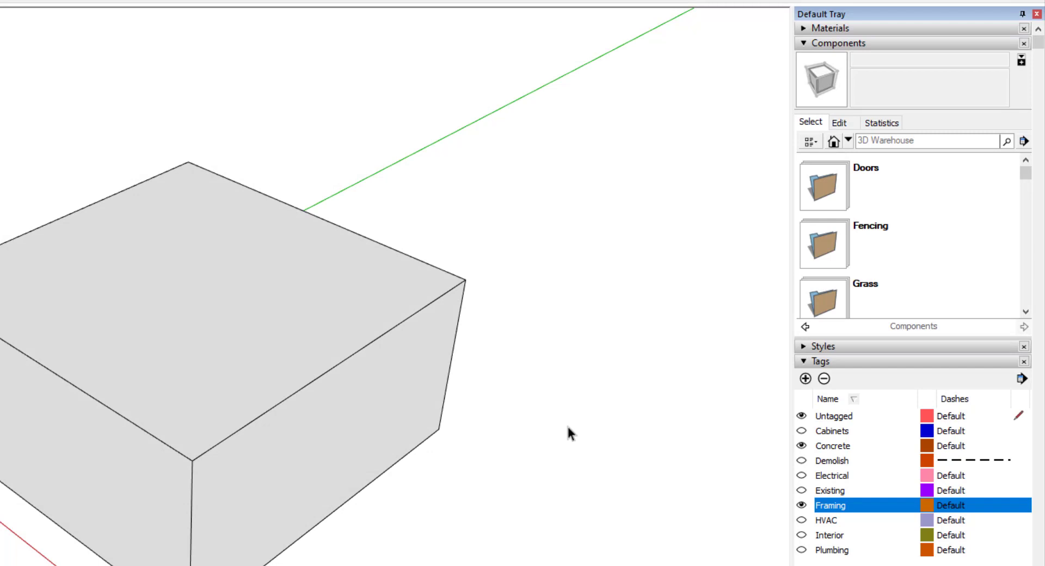
pyautogui.scroll(-3)
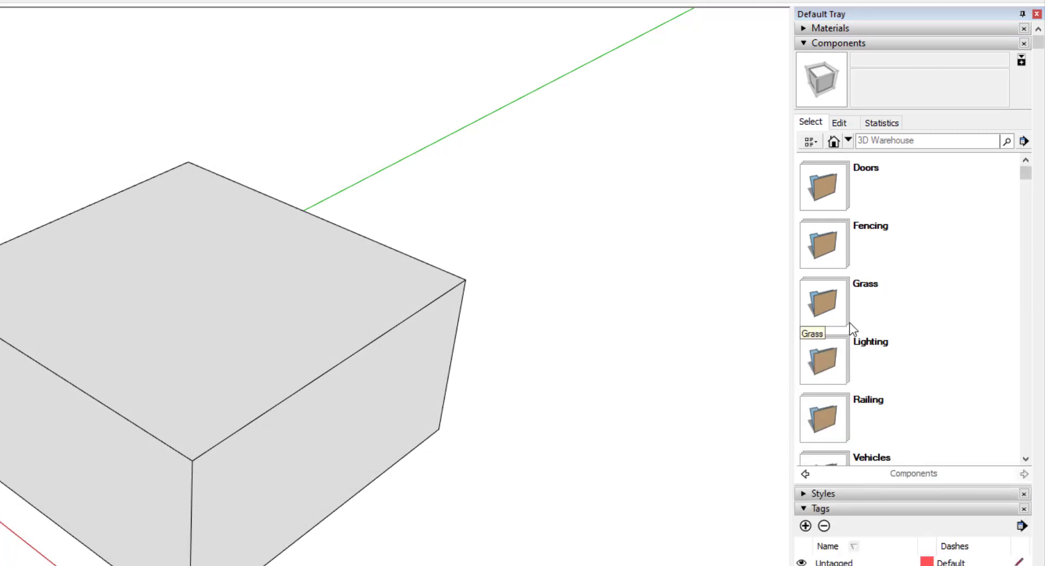
pyautogui.click(847, 140)
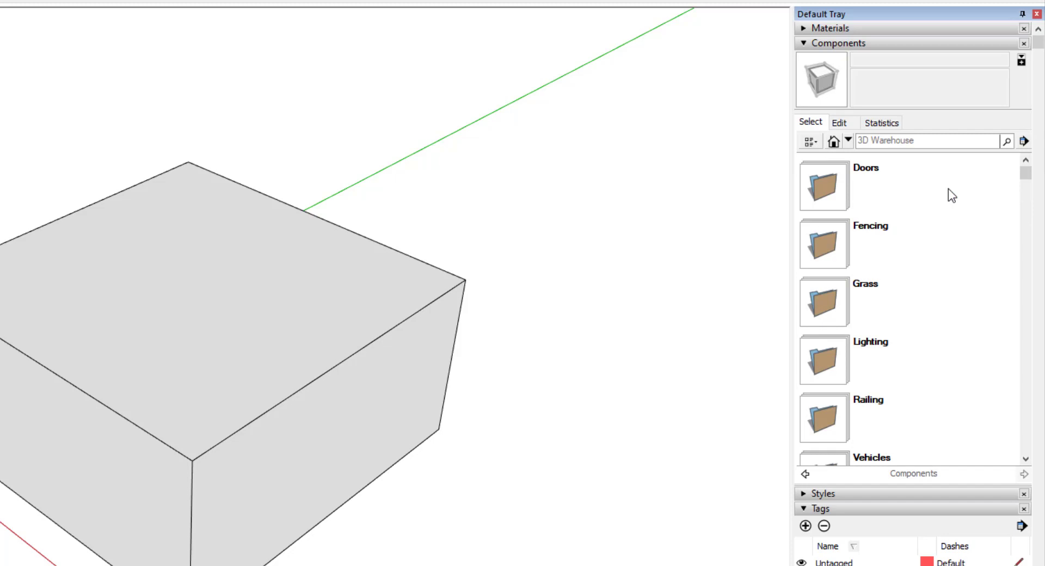
pyautogui.click(906, 140)
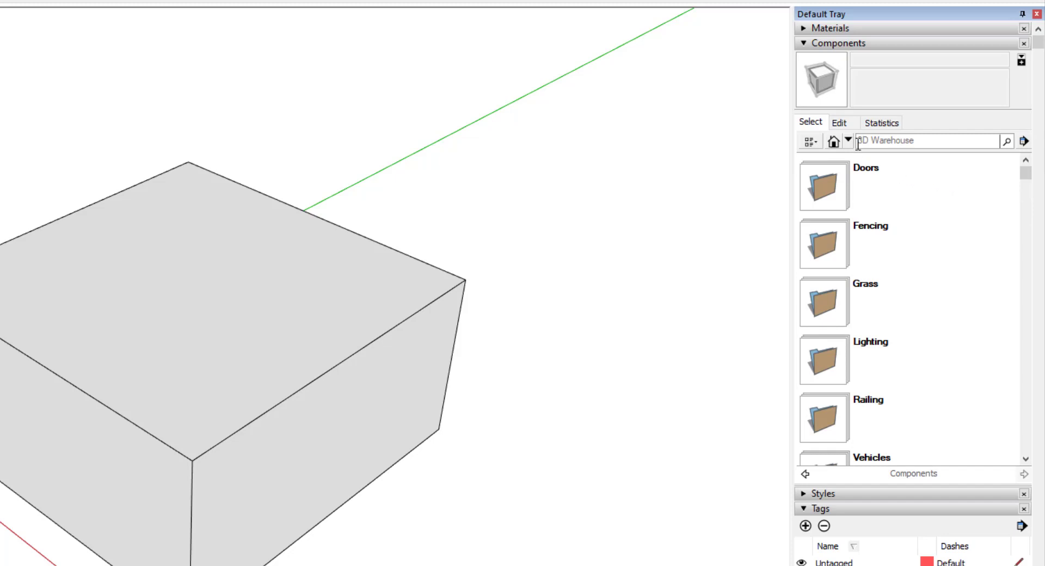
pyautogui.click(846, 141)
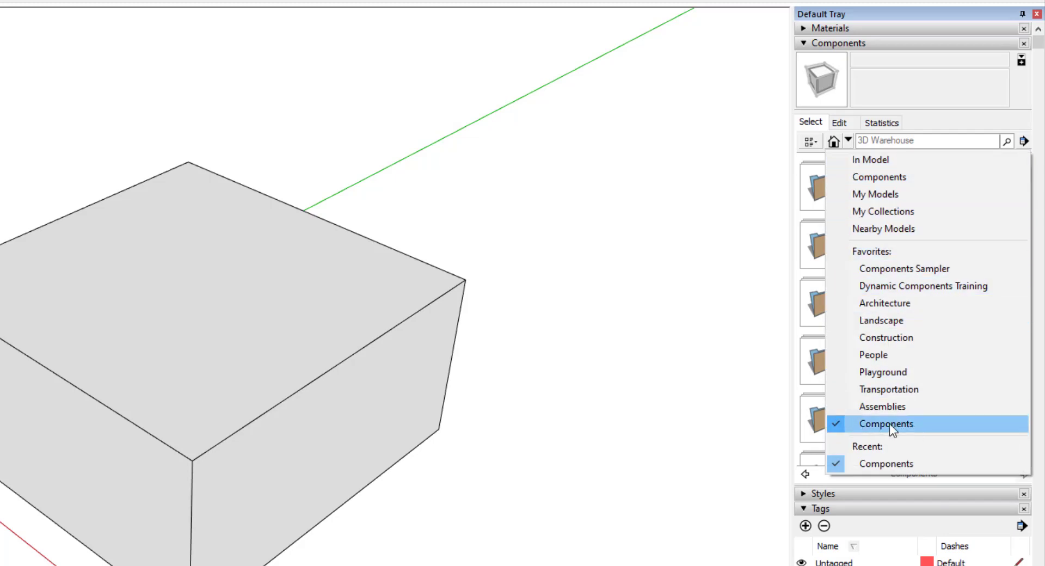
pyautogui.moveTo(918, 429)
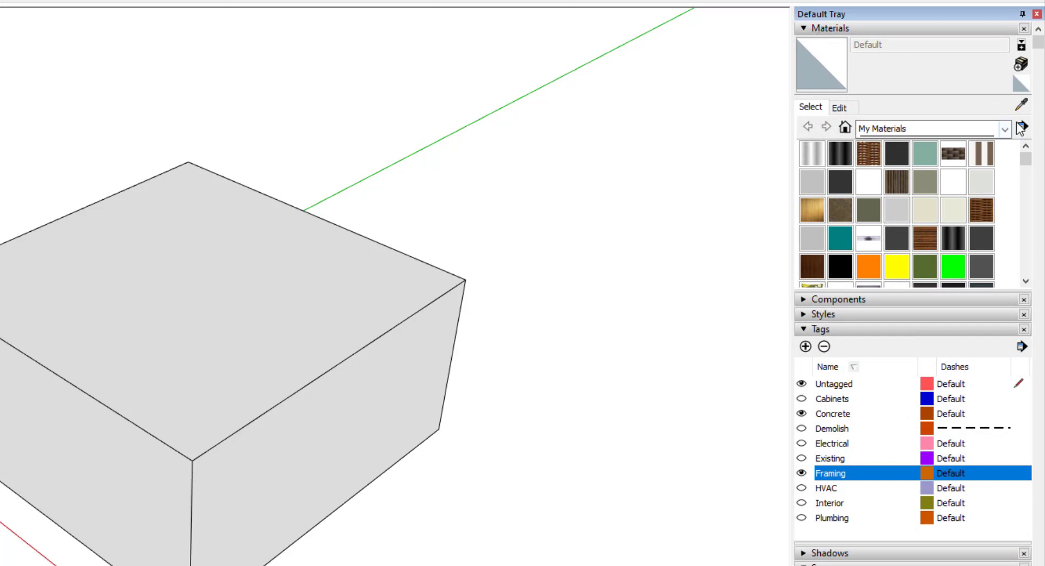
# - Add the My Materials folder as a favourite materials collection
pyautogui.click(1021, 127)
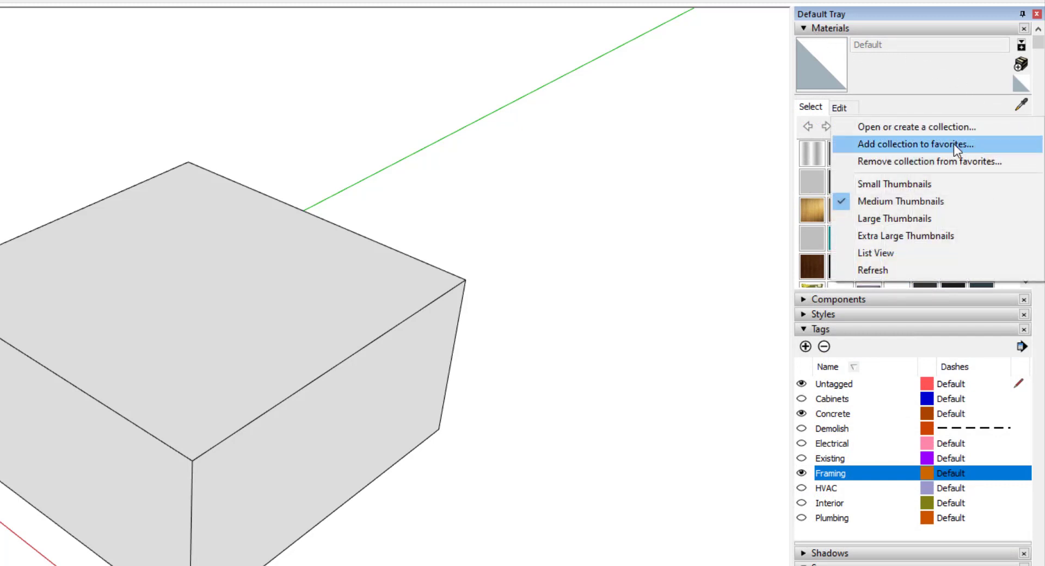
pyautogui.click(914, 144)
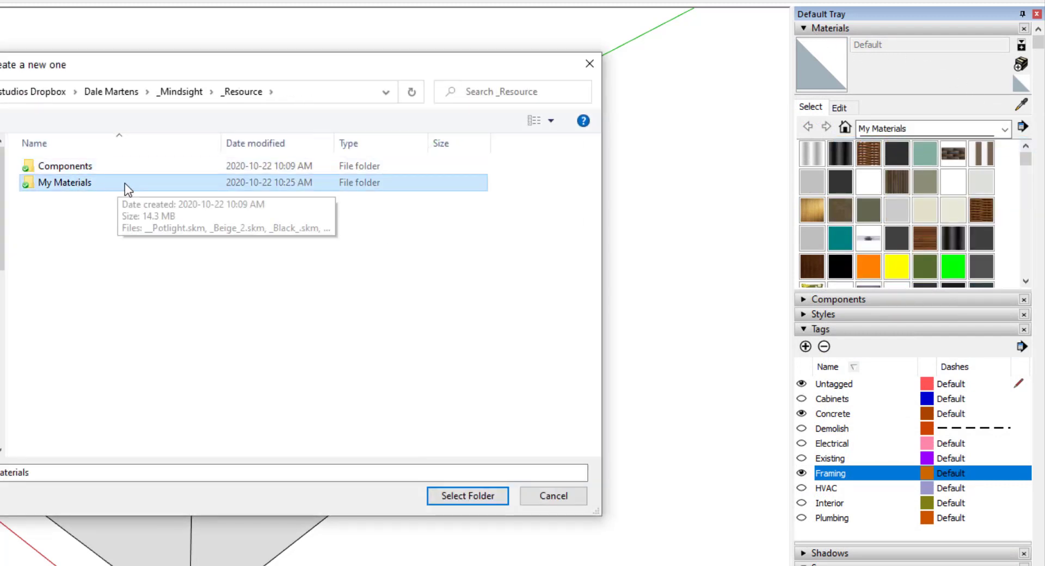
pyautogui.click(467, 495)
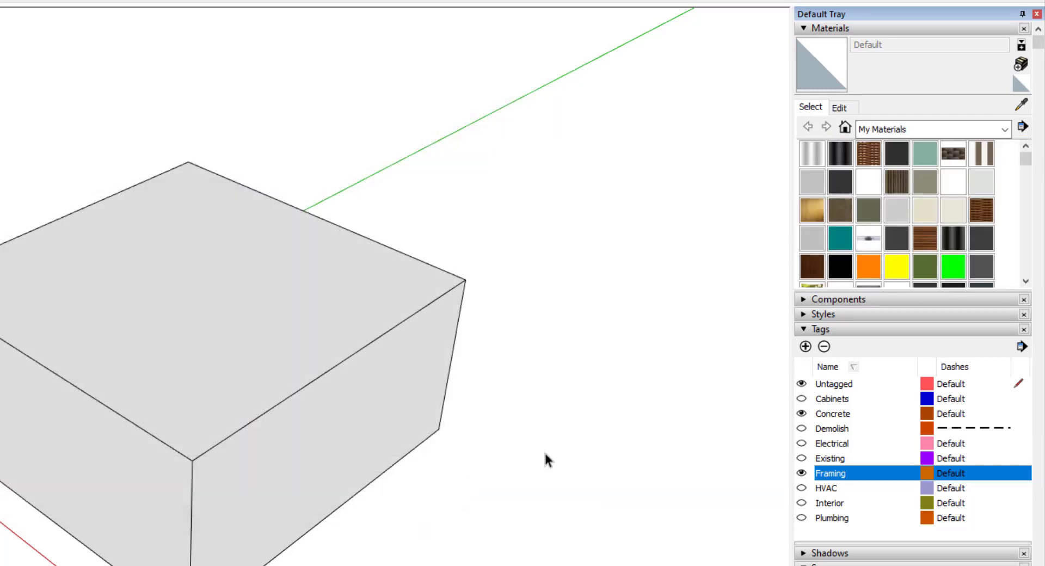
pyautogui.click(1005, 129)
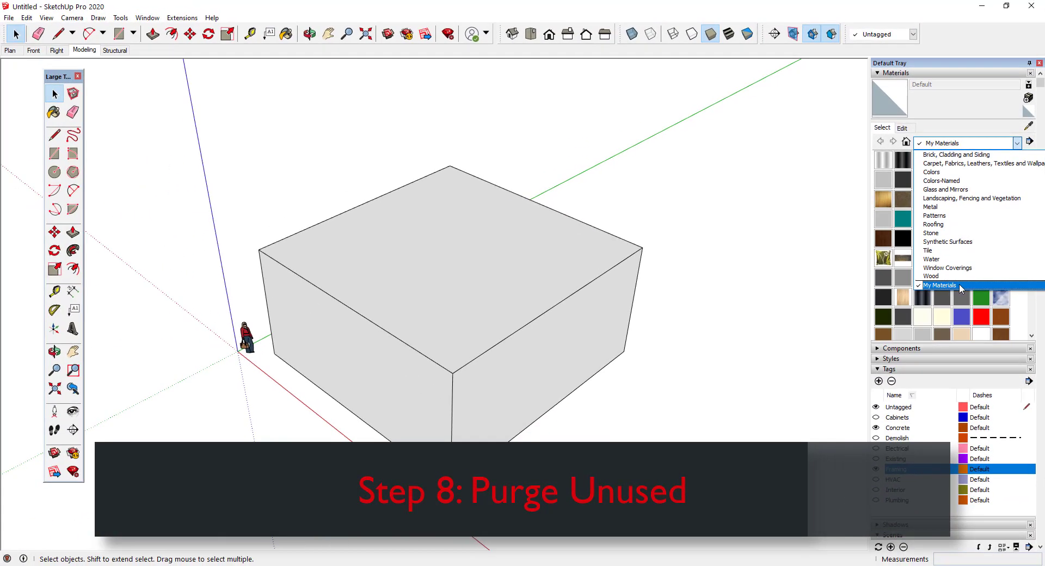
# - Keep My Materials as the collection, then list the In Model materials after purging
pyautogui.click(940, 285)
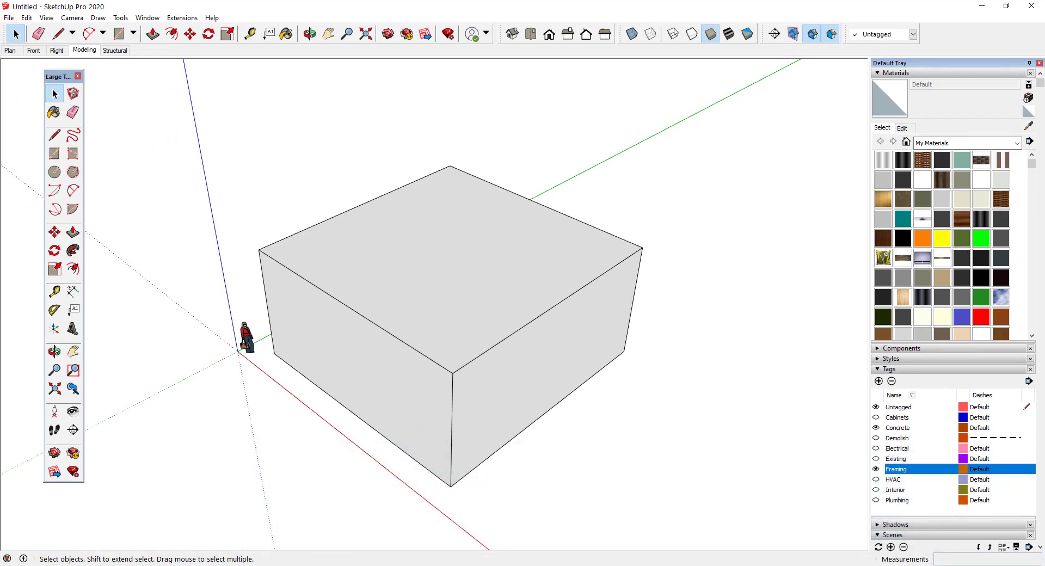
pyautogui.moveTo(458, 201)
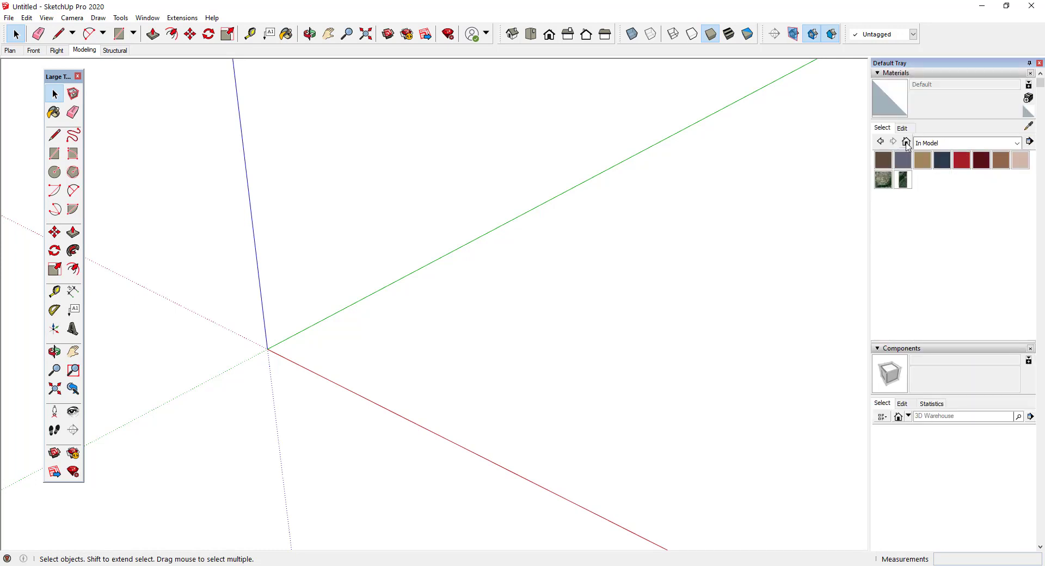
pyautogui.click(905, 142)
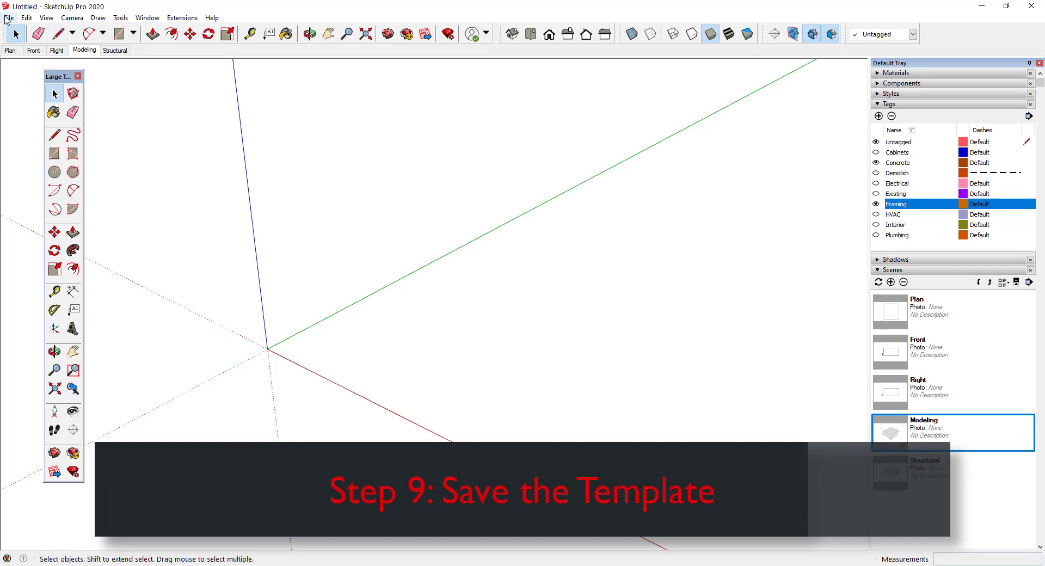
# - Save the model as the default template named 'House Project'
pyautogui.click(8, 18)
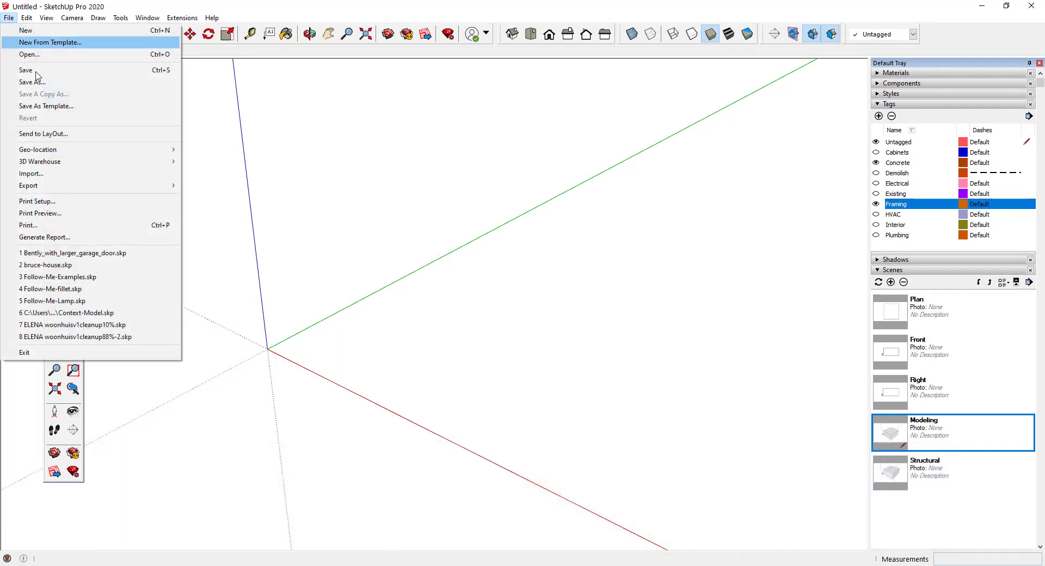
pyautogui.click(46, 106)
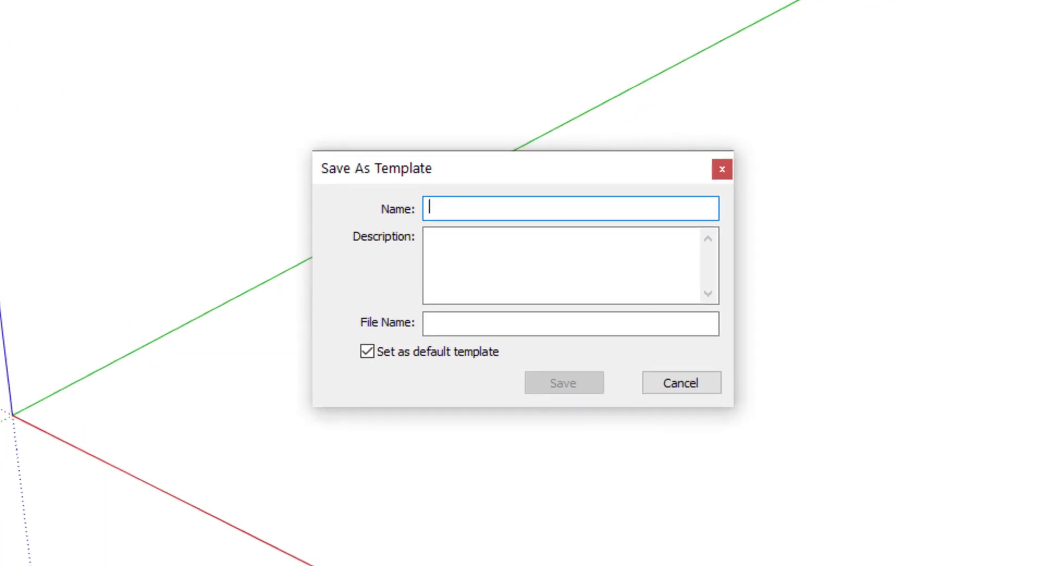
pyautogui.write('House Projects')
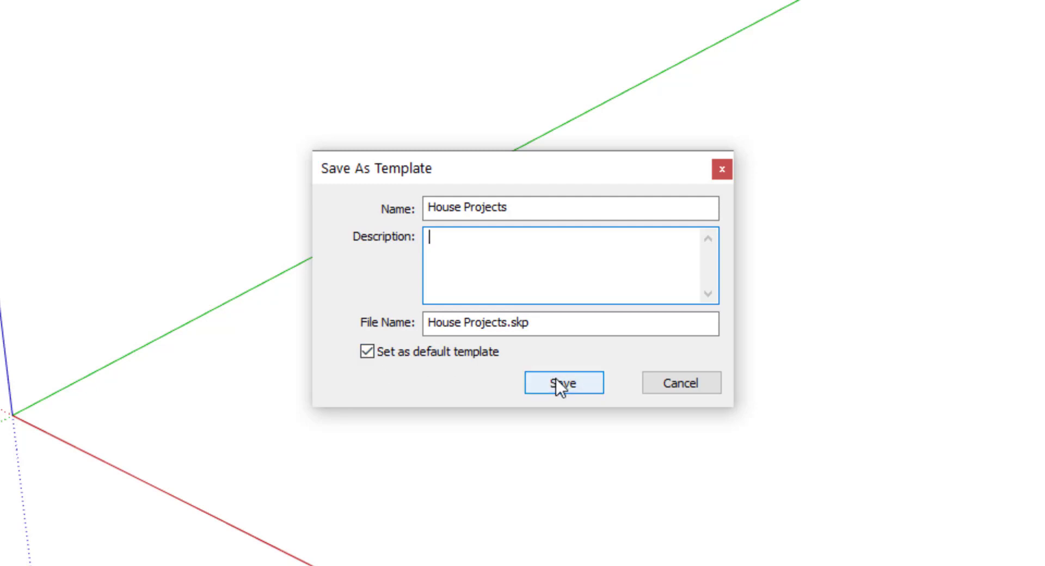
pyautogui.click(563, 382)
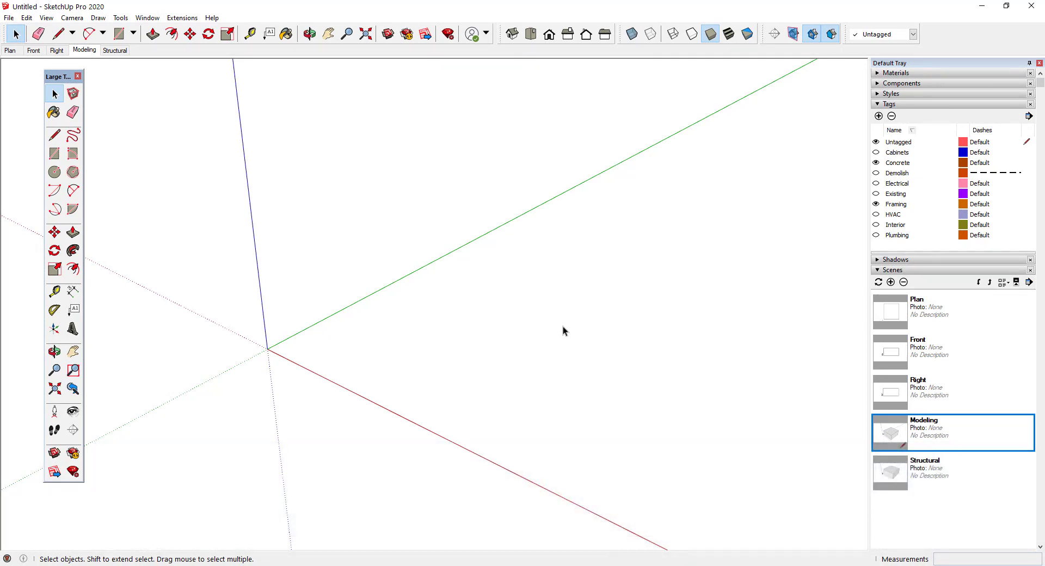
pyautogui.moveTo(307, 212)
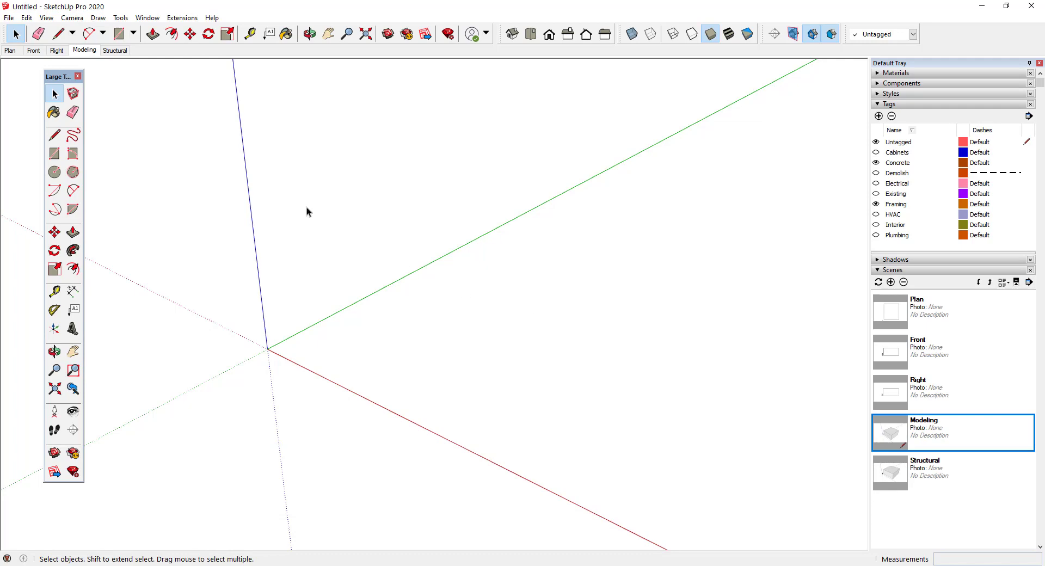
pyautogui.click(9, 18)
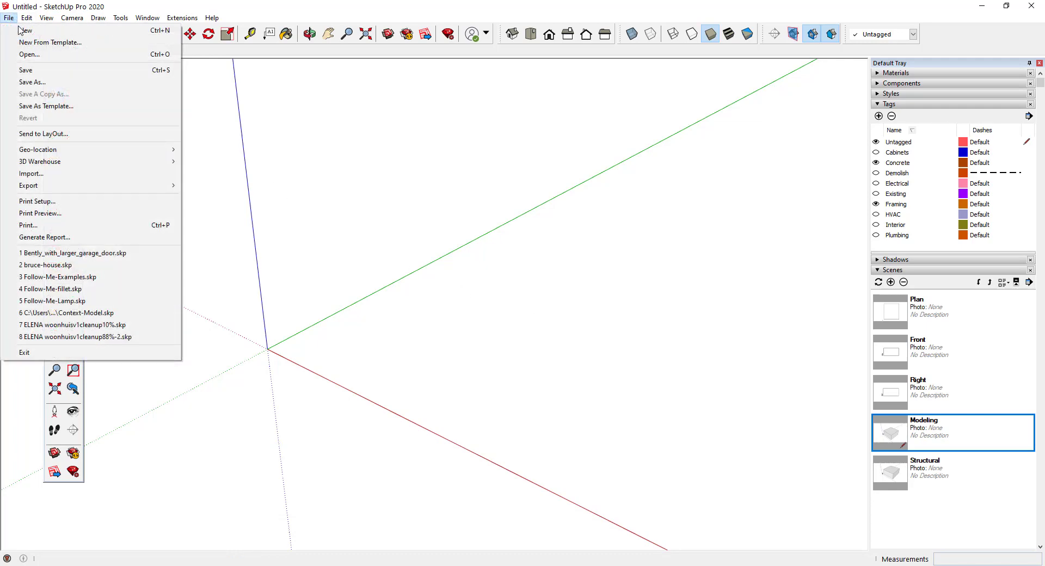
pyautogui.click(50, 42)
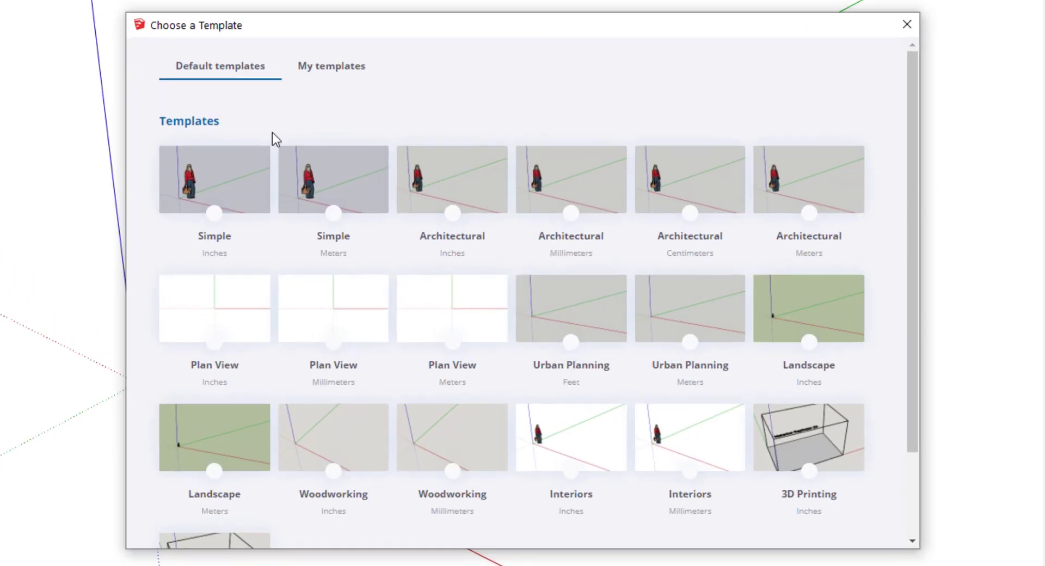
pyautogui.click(330, 65)
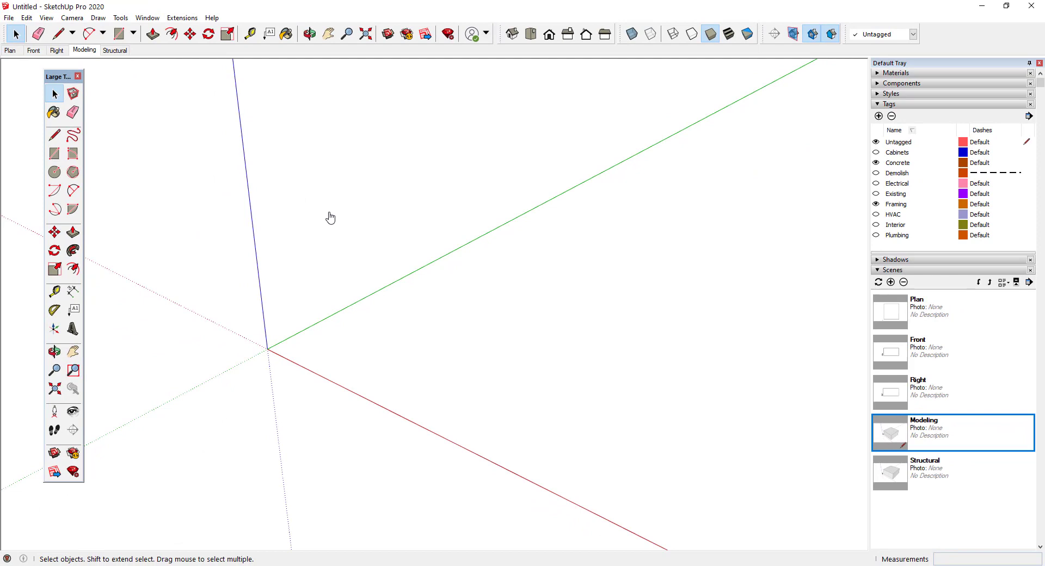
pyautogui.moveTo(199, 115)
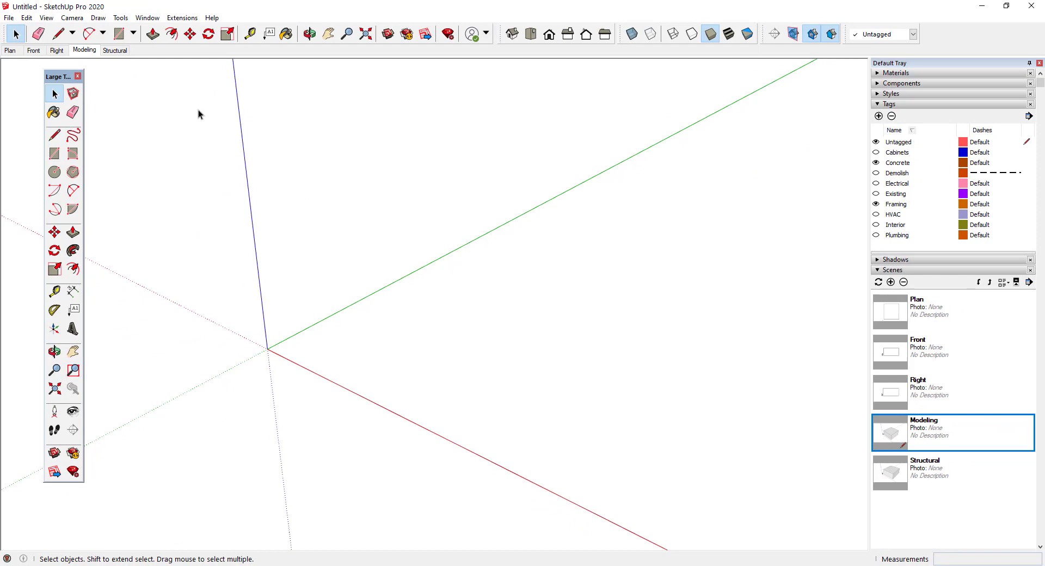
# - Verify House Projects is the selected template in Preferences and accept
pyautogui.click(146, 18)
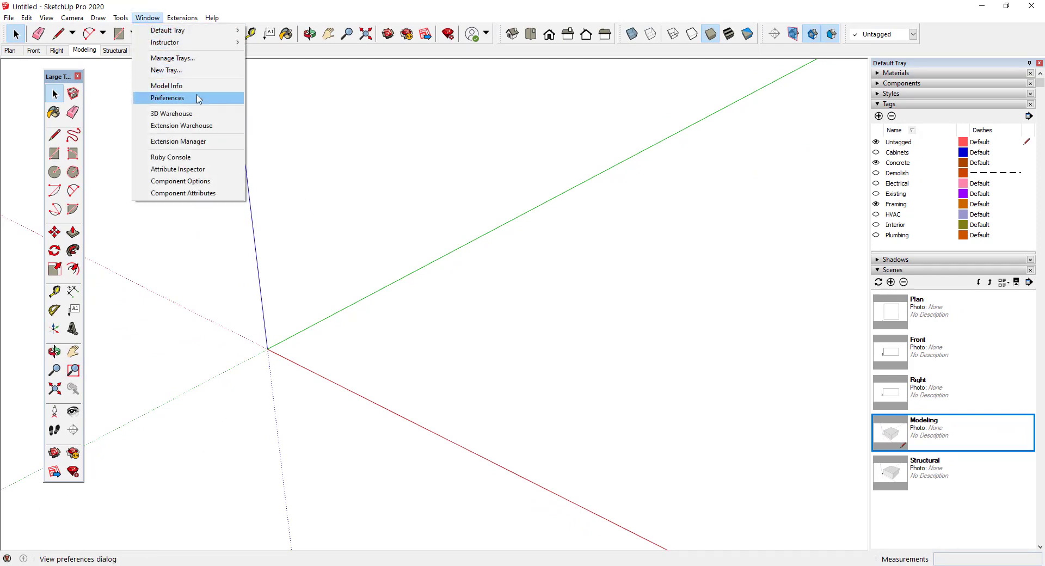
pyautogui.click(167, 98)
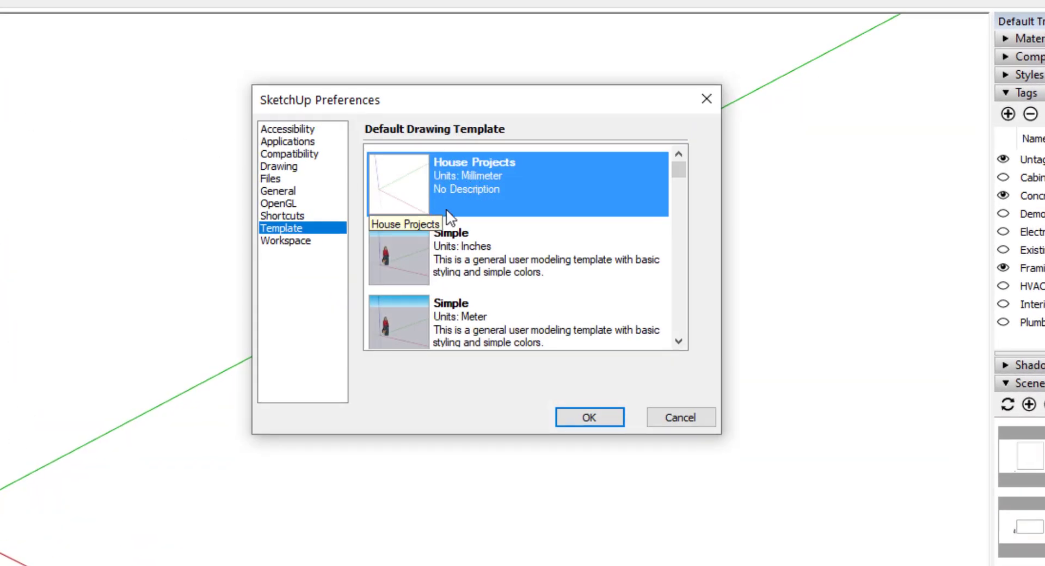
pyautogui.click(589, 417)
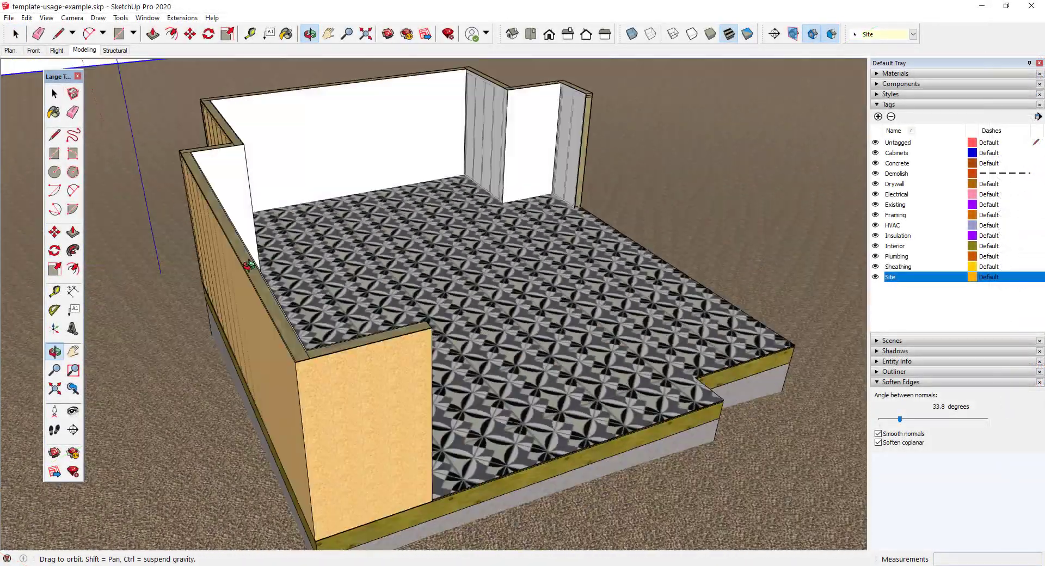
# - Step through the Plan, Right and Structural scenes of the example house
pyautogui.click(10, 51)
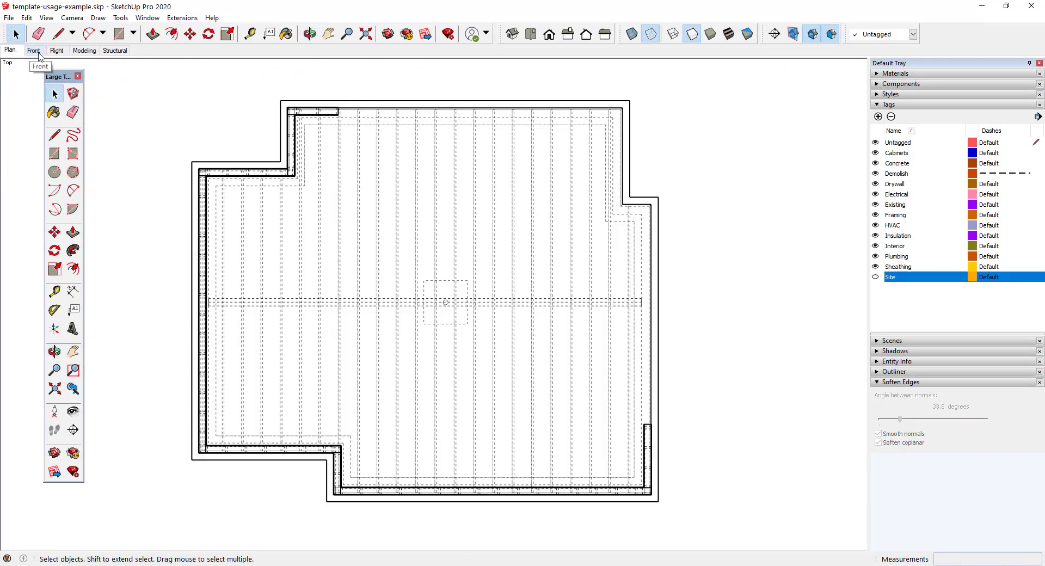
pyautogui.click(56, 51)
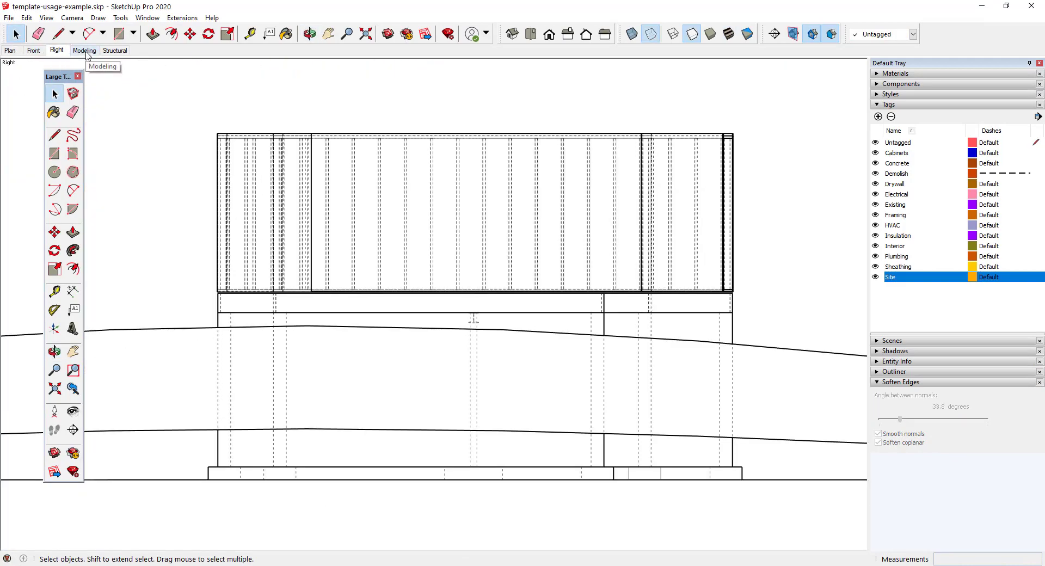
pyautogui.click(115, 50)
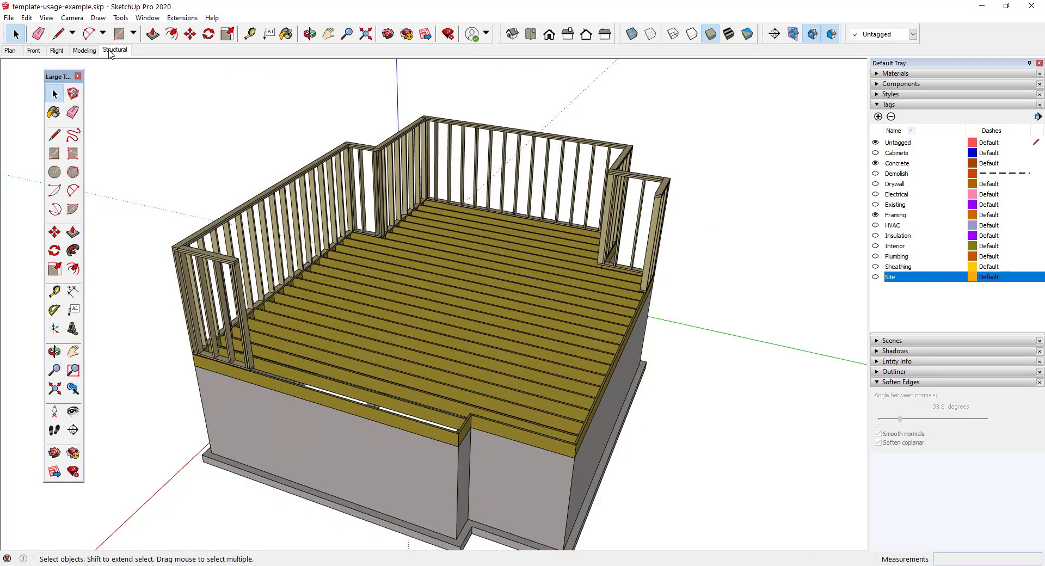